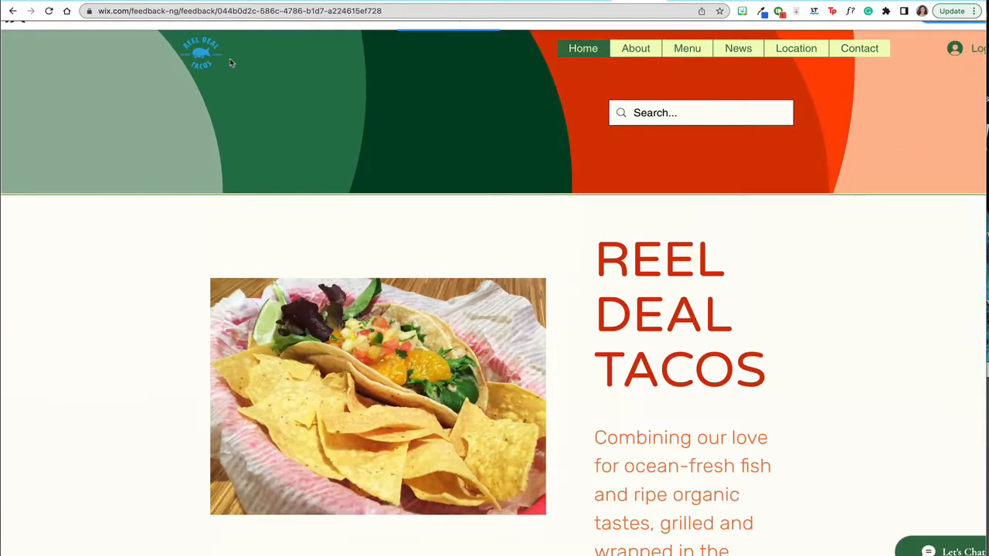
Scroll through the About Us page past the harbour sunset photo and the founders' story
{"action": "scroll", "scroll_direction": "down", "scroll_amount": 3}
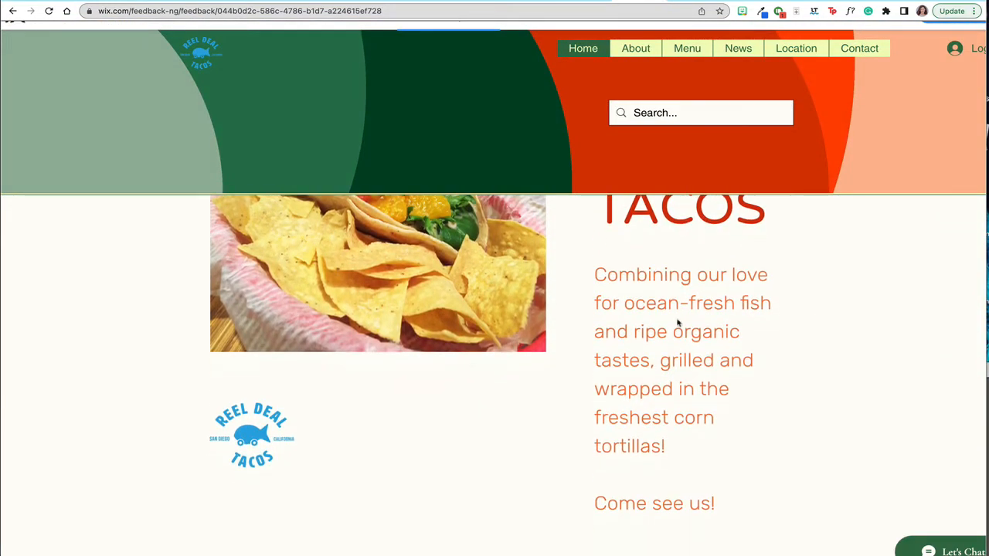
{"action": "mouse_move", "coordinate": [164, 108]}
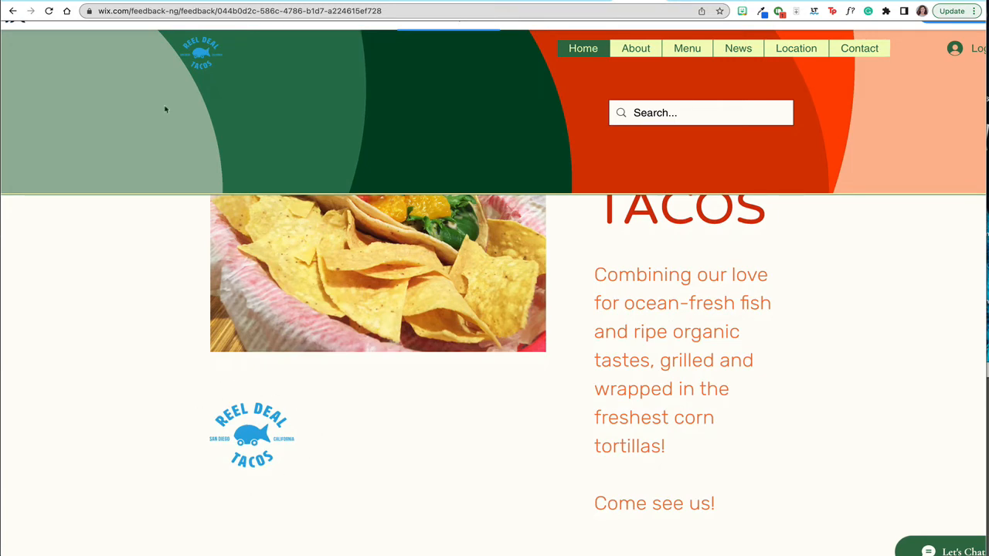
{"action": "scroll", "scroll_direction": "down", "scroll_amount": 3}
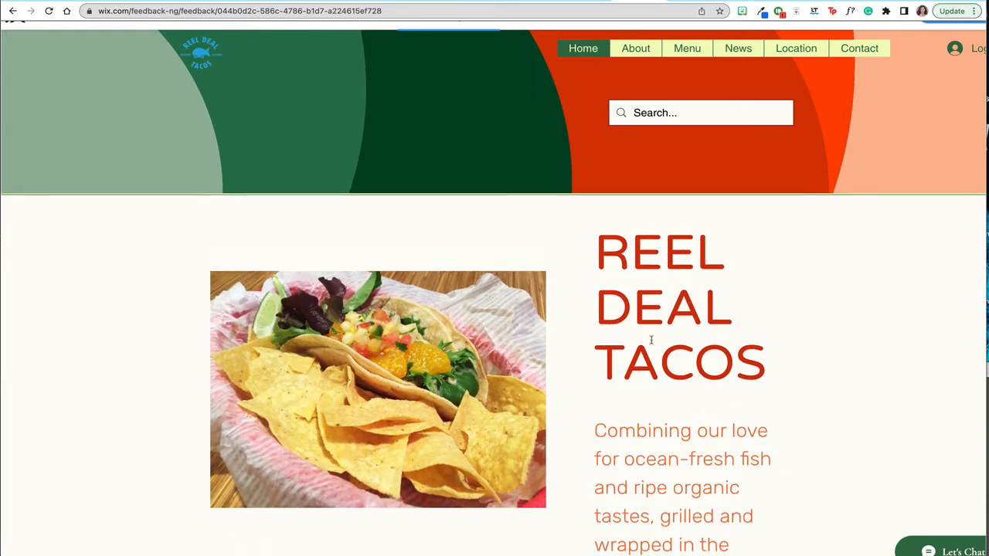
{"action": "scroll", "scroll_direction": "down", "scroll_amount": 3}
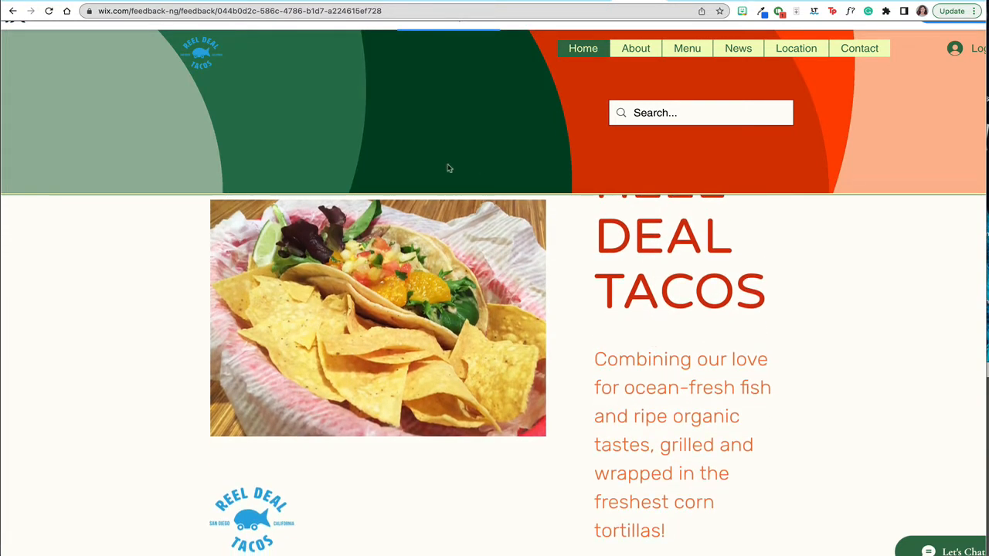
{"action": "mouse_move", "coordinate": [531, 148]}
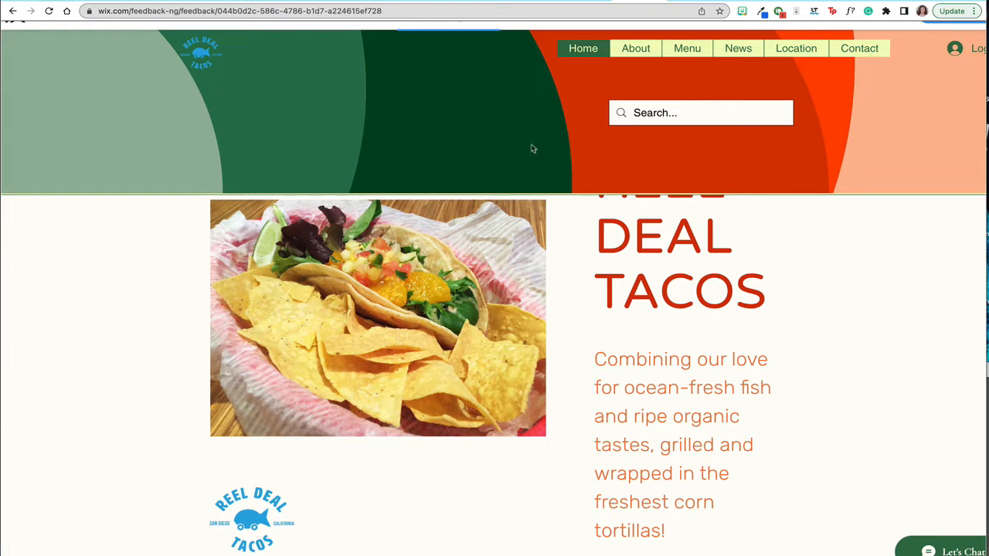
{"action": "scroll", "scroll_direction": "down", "scroll_amount": 3}
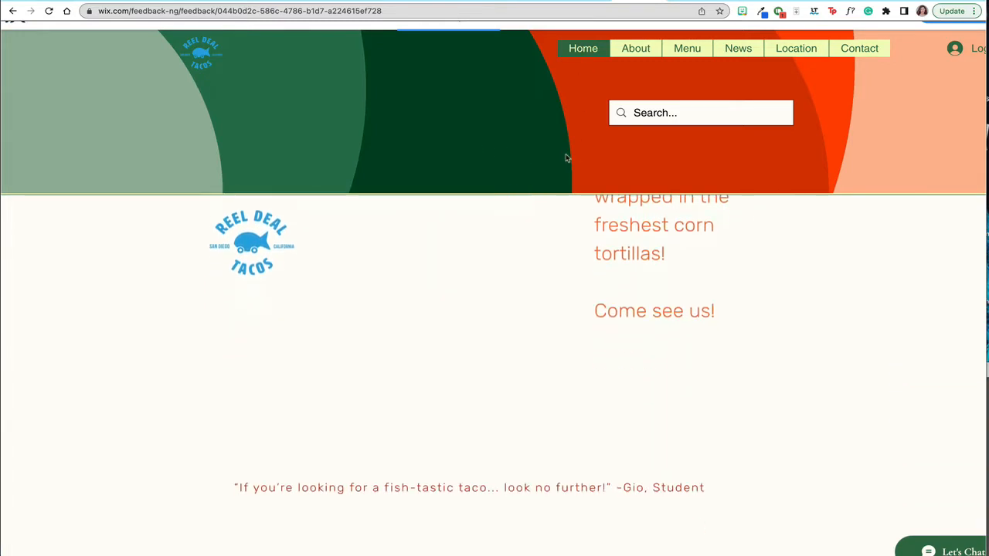
{"action": "scroll", "scroll_direction": "down", "scroll_amount": 3}
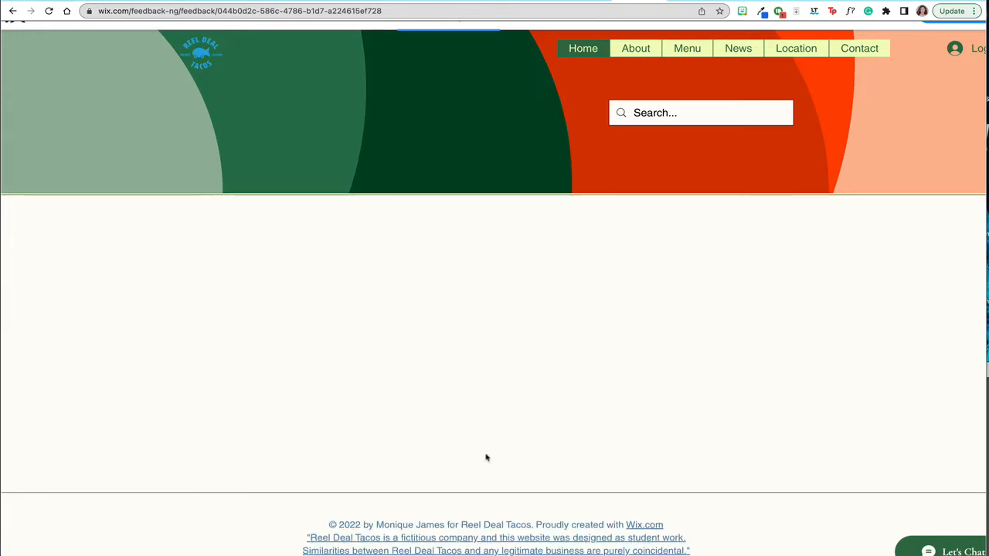
{"action": "mouse_move", "coordinate": [574, 289]}
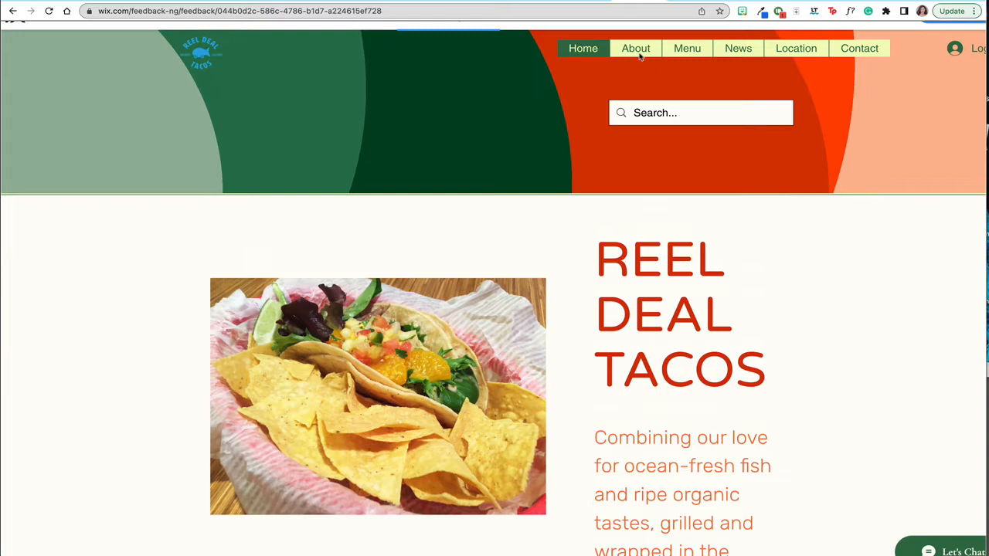
{"action": "mouse_move", "coordinate": [686, 48]}
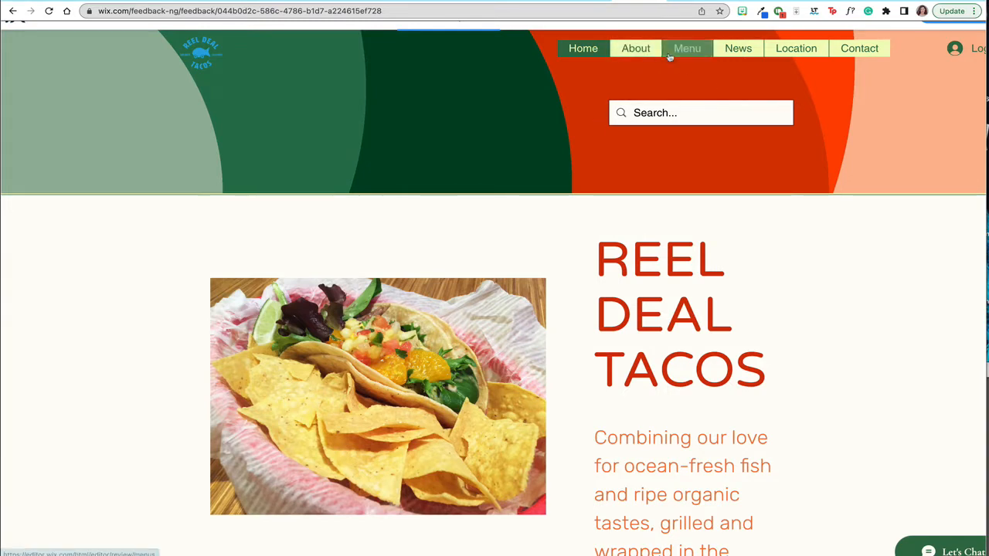
{"action": "mouse_move", "coordinate": [958, 54]}
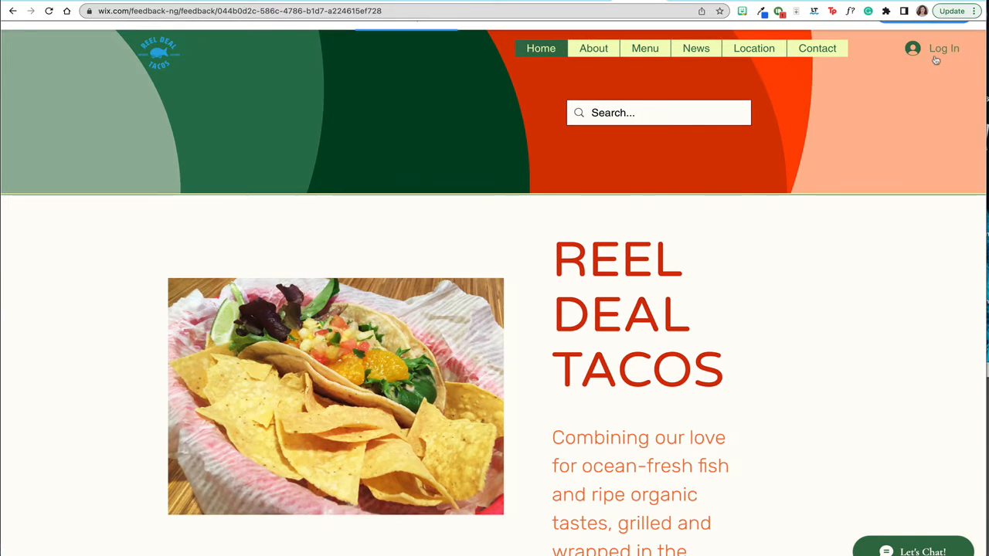
{"action": "mouse_move", "coordinate": [593, 48]}
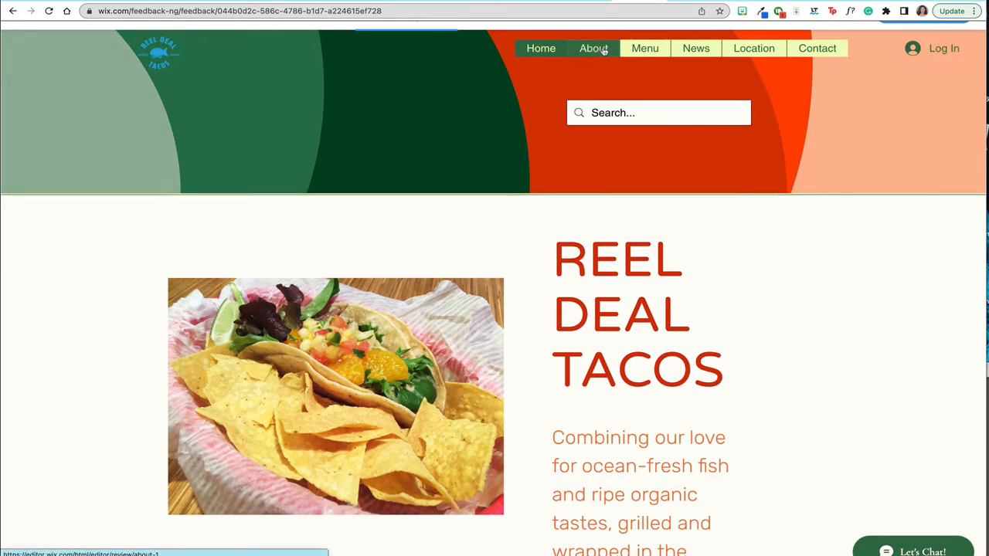
{"action": "mouse_move", "coordinate": [680, 229]}
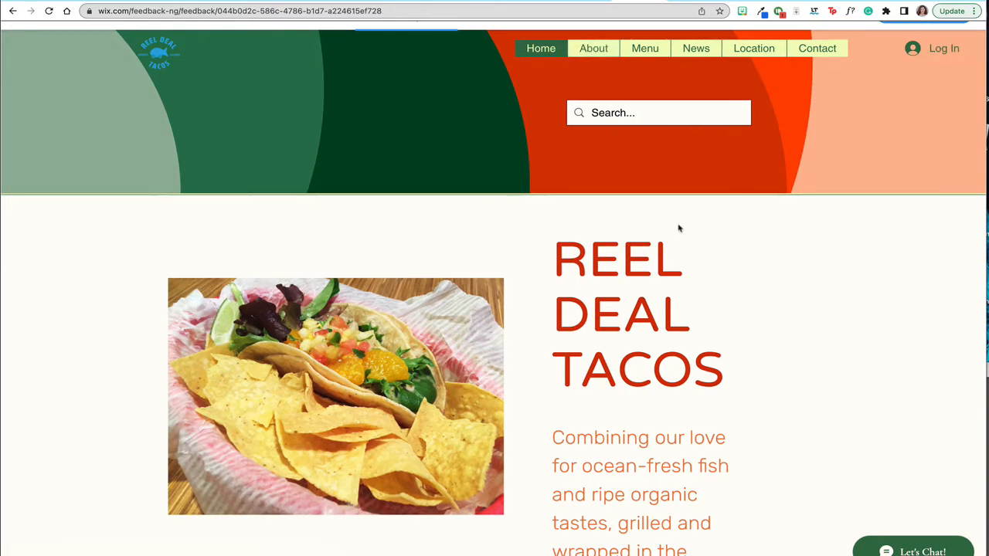
{"action": "mouse_move", "coordinate": [593, 47]}
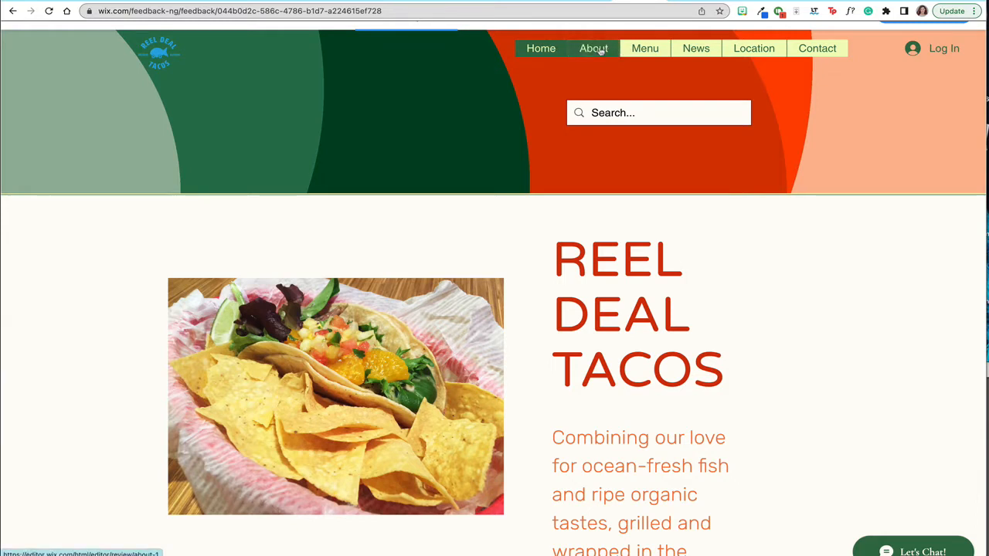
{"action": "scroll", "scroll_direction": "down", "scroll_amount": 3}
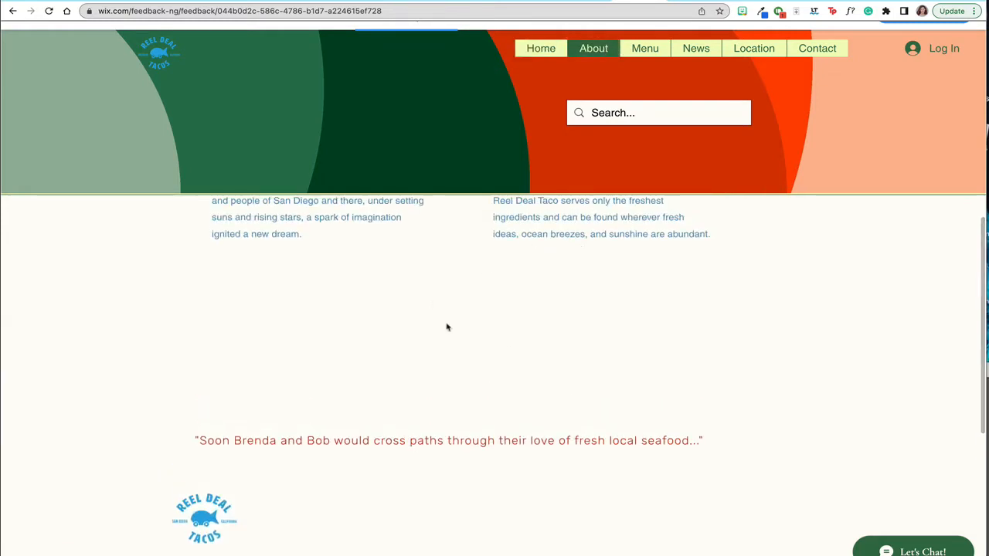
{"action": "scroll", "scroll_direction": "down", "scroll_amount": 3}
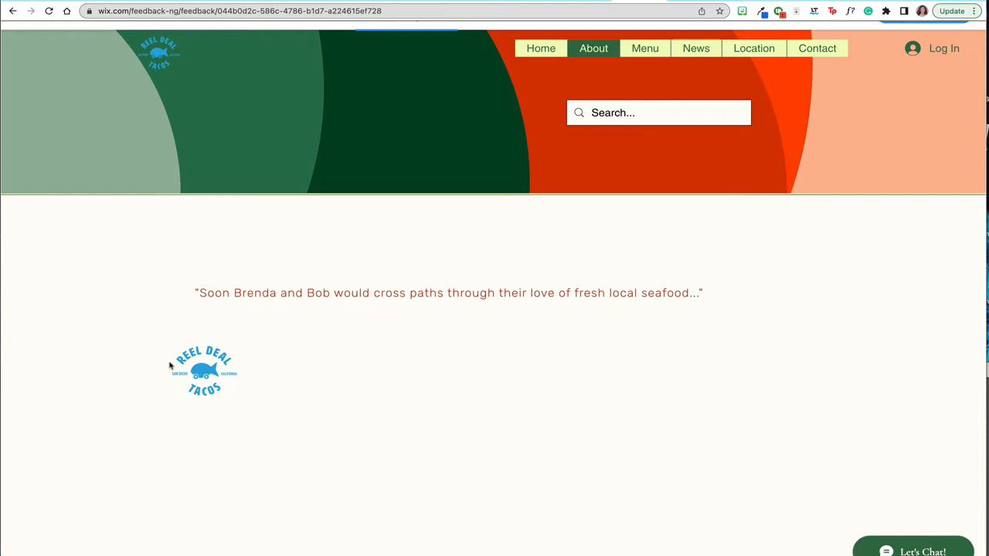
{"action": "scroll", "scroll_direction": "down", "scroll_amount": 3}
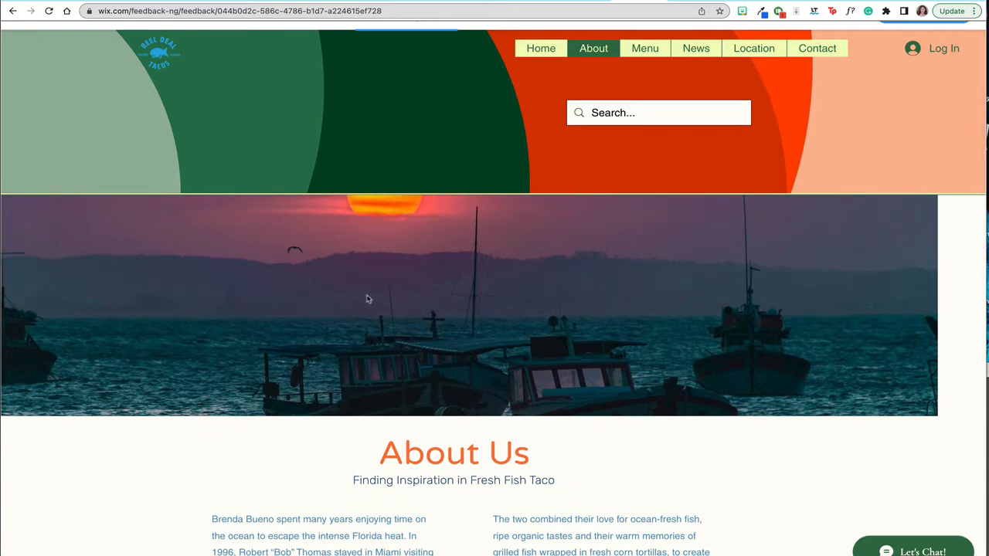
{"action": "mouse_move", "coordinate": [332, 111]}
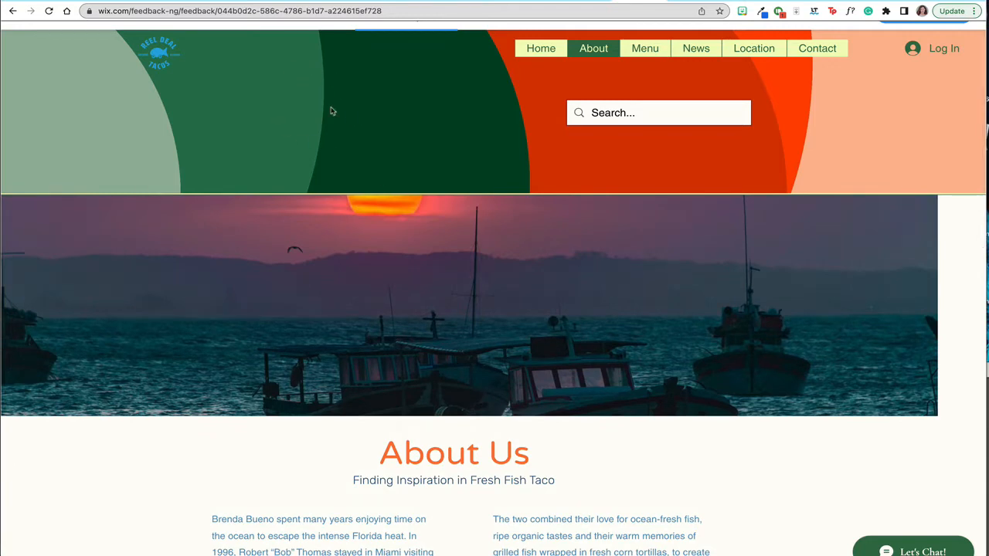
{"action": "scroll", "scroll_direction": "down", "scroll_amount": 3}
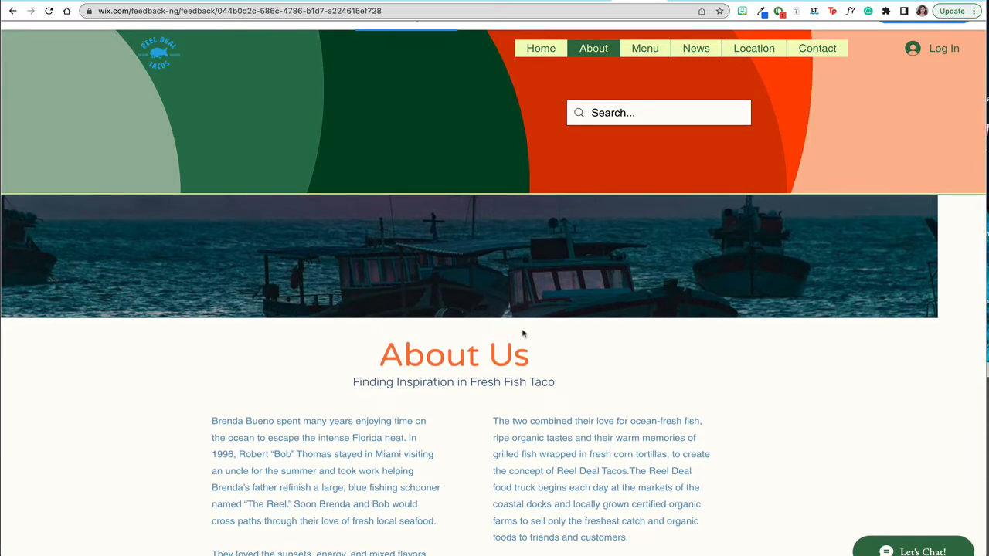
{"action": "mouse_move", "coordinate": [394, 258]}
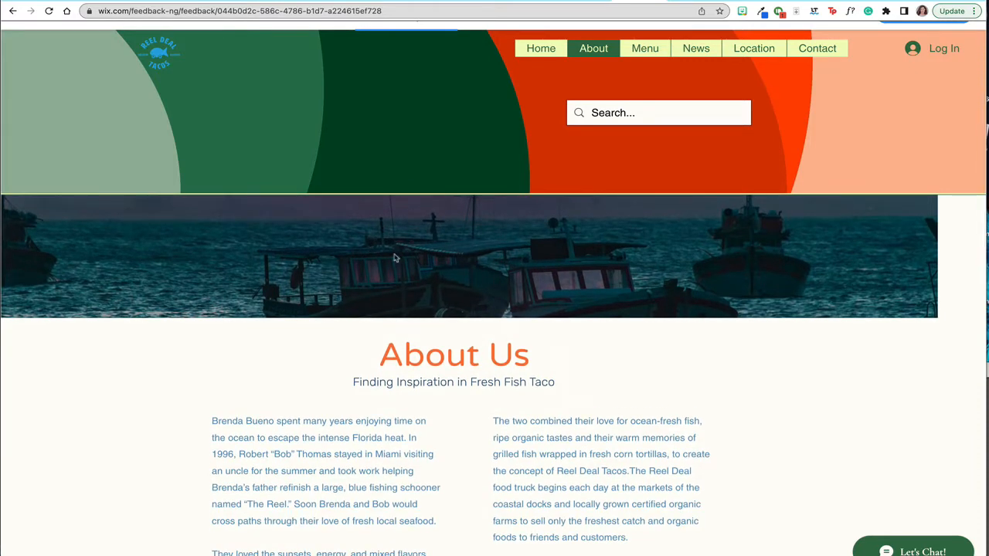
{"action": "mouse_move", "coordinate": [121, 216]}
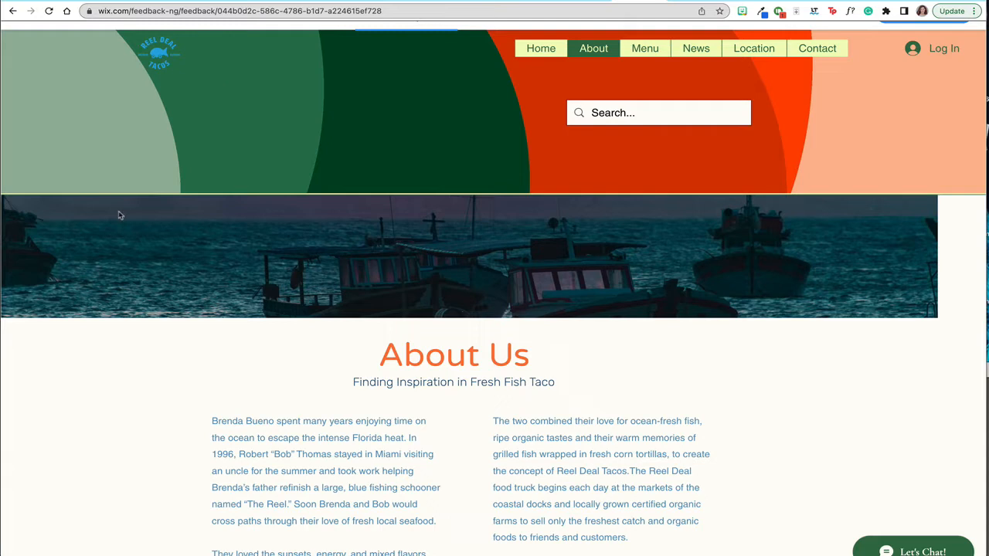
{"action": "mouse_move", "coordinate": [680, 272]}
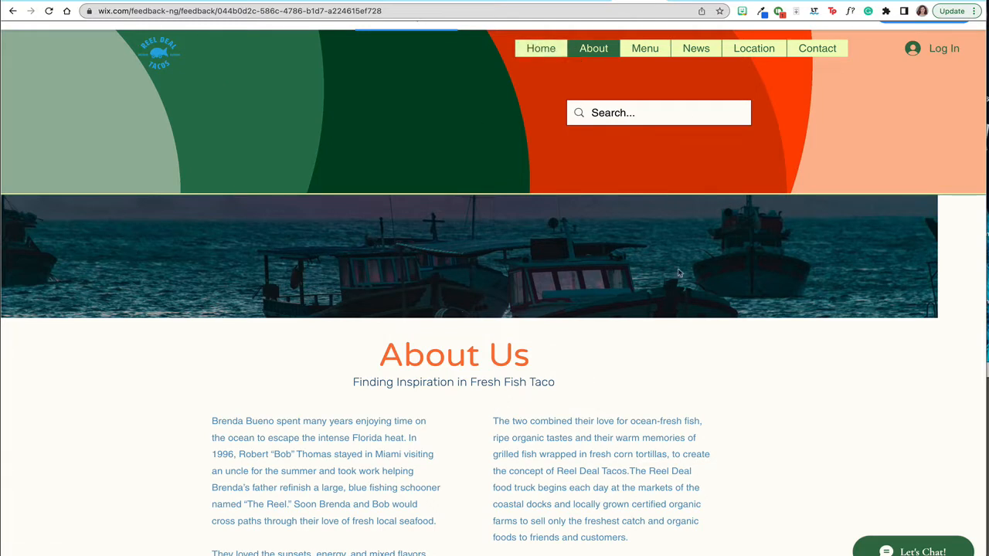
{"action": "mouse_move", "coordinate": [831, 132]}
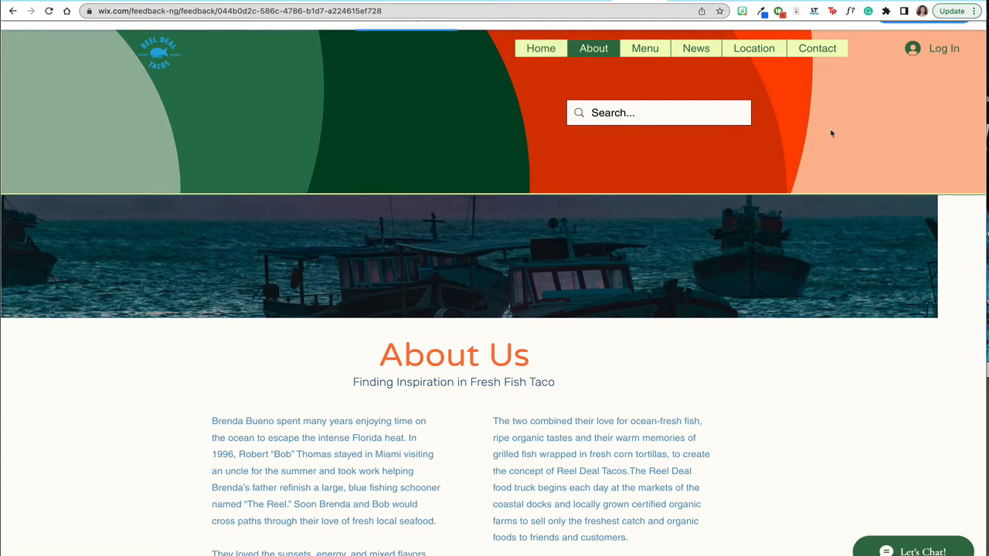
{"action": "mouse_move", "coordinate": [664, 238]}
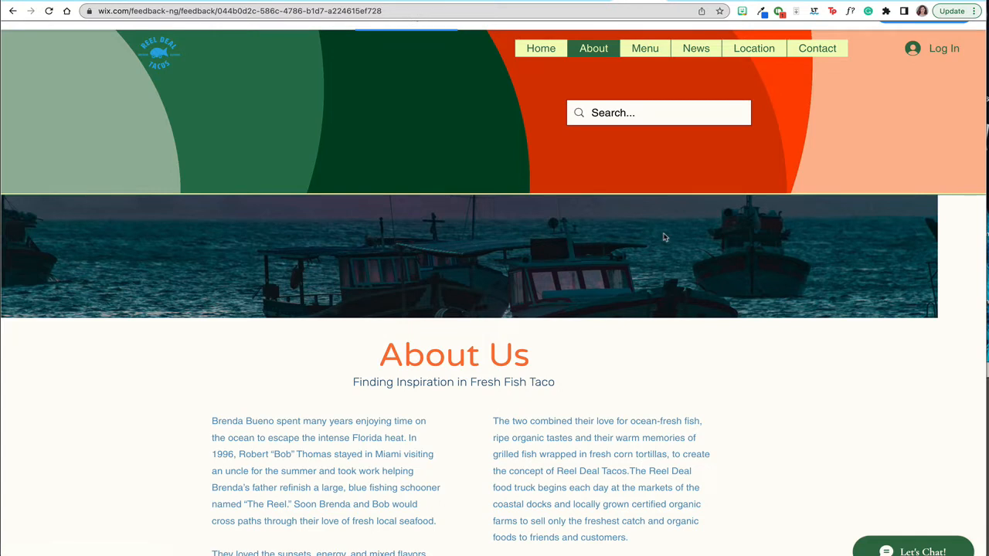
{"action": "mouse_move", "coordinate": [647, 293]}
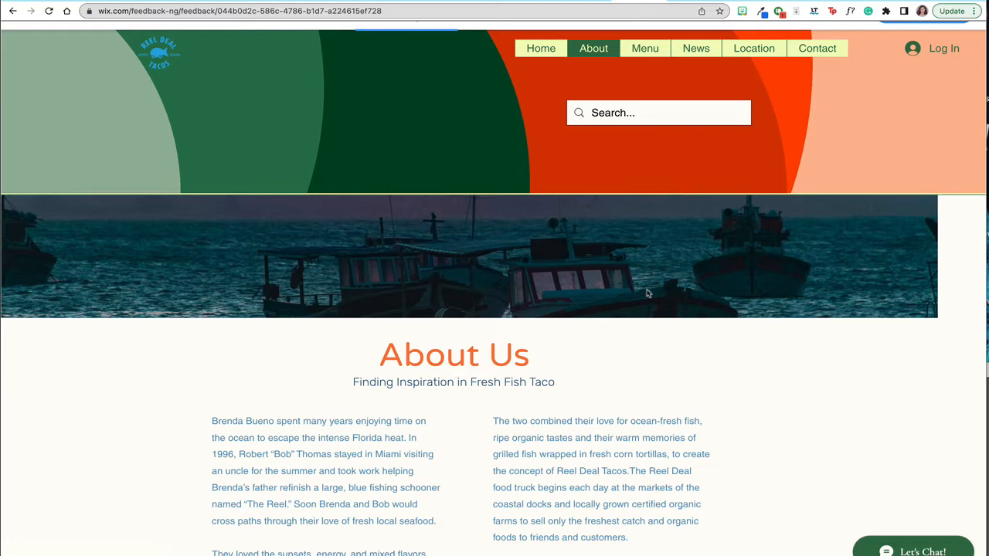
{"action": "scroll", "scroll_direction": "down", "scroll_amount": 3}
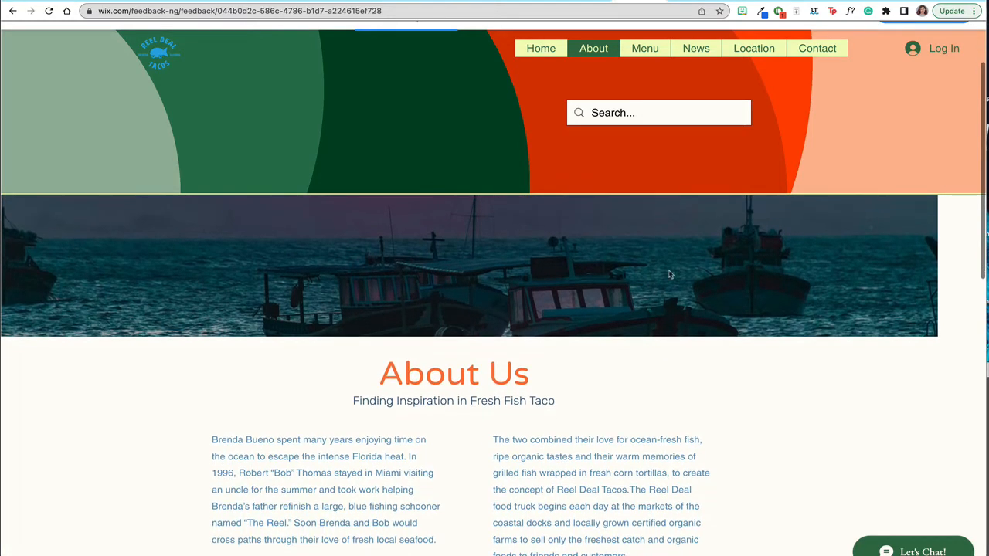
{"action": "mouse_move", "coordinate": [645, 48]}
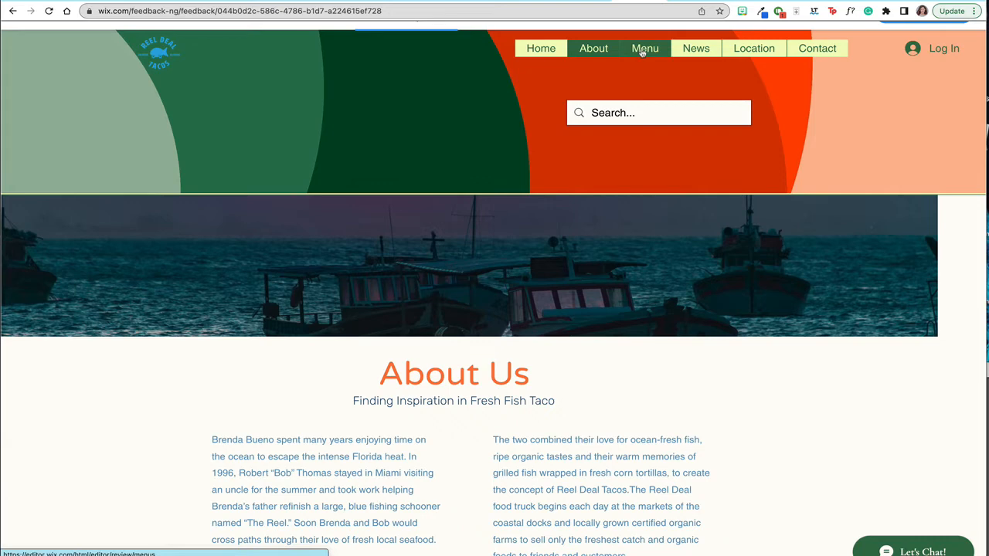
{"action": "left_click", "coordinate": [646, 48]}
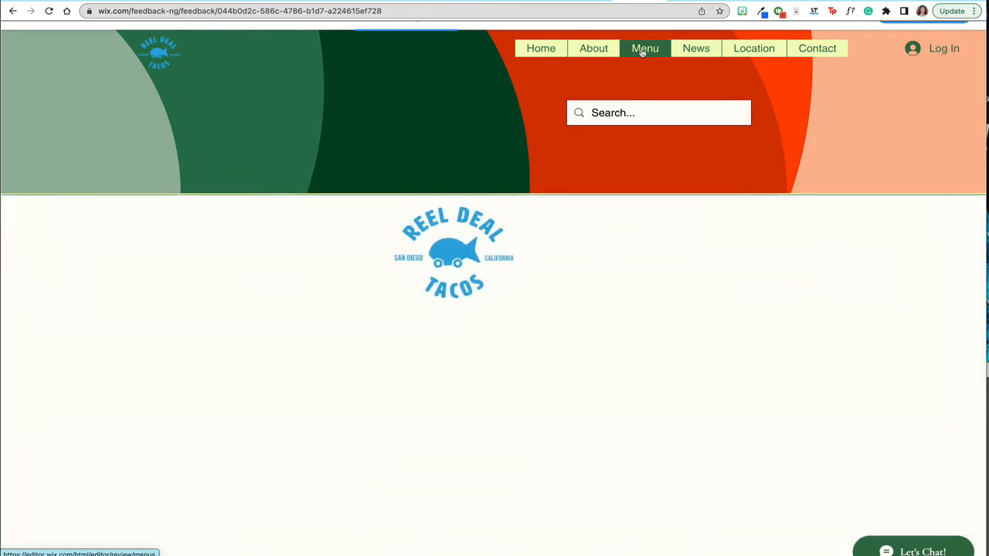
{"action": "left_click", "coordinate": [646, 48]}
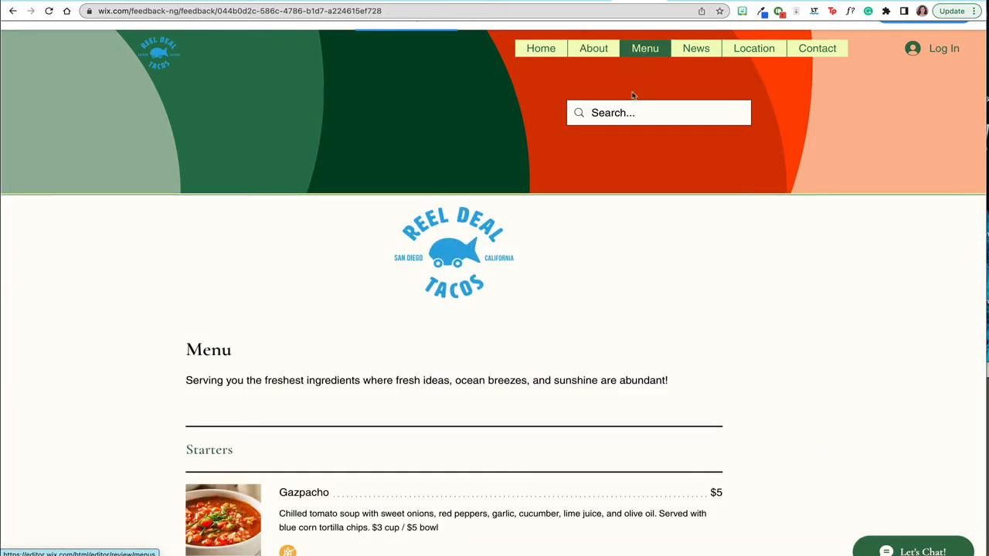
{"action": "mouse_move", "coordinate": [235, 326]}
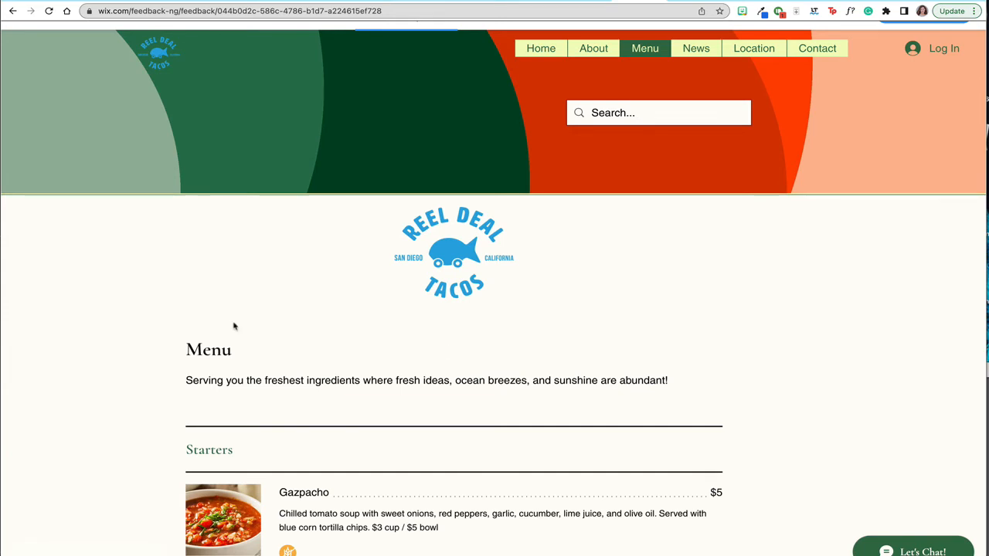
{"action": "mouse_move", "coordinate": [498, 268]}
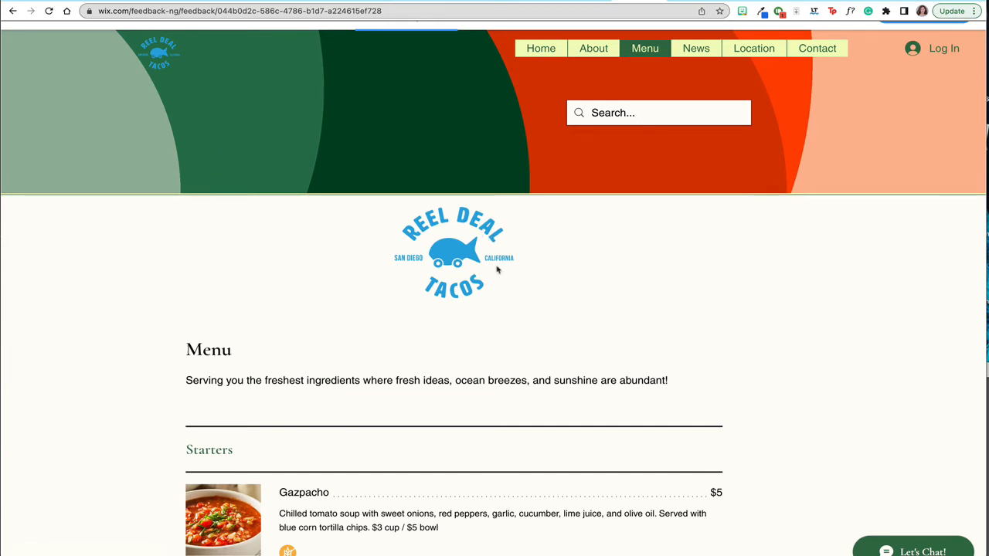
{"action": "scroll", "scroll_direction": "down", "scroll_amount": 3}
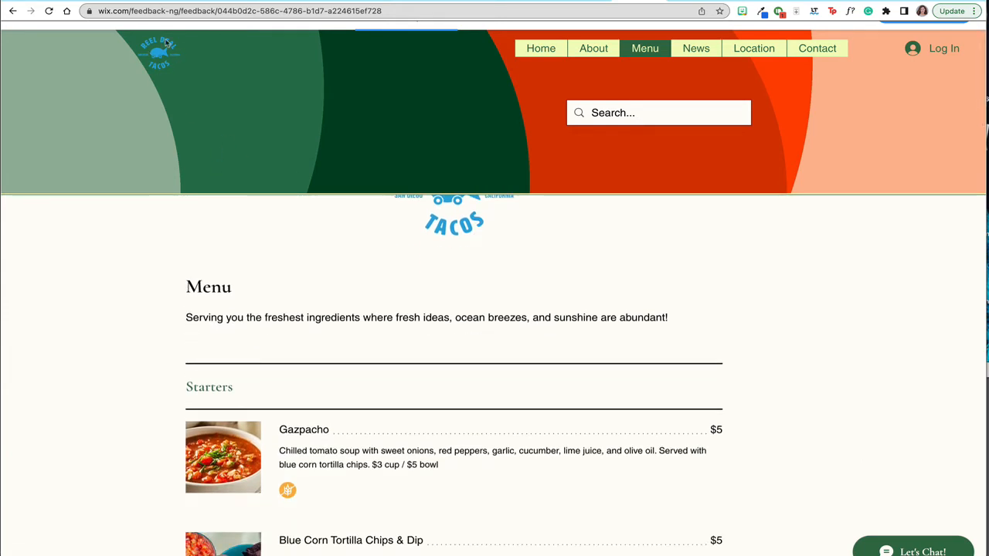
{"action": "scroll", "scroll_direction": "down", "scroll_amount": 3}
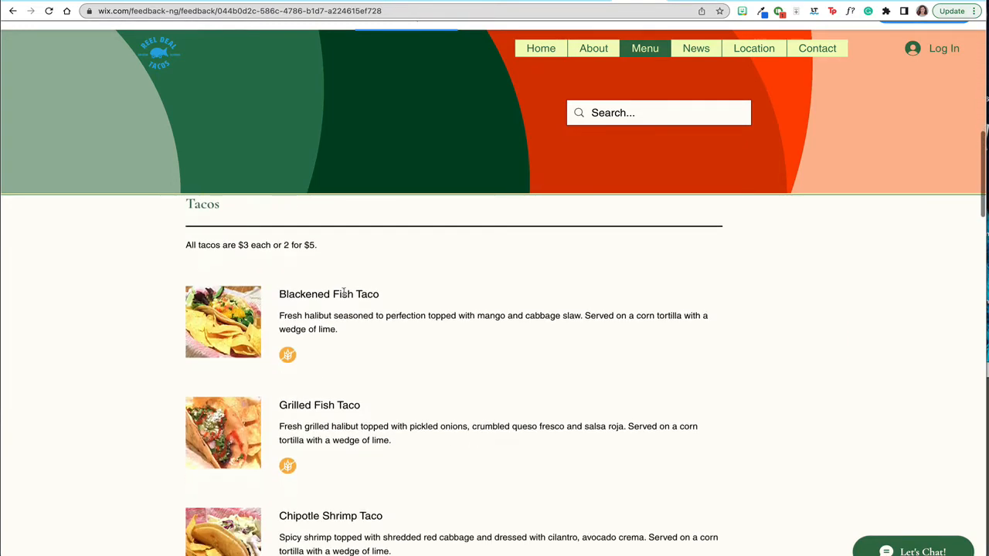
{"action": "scroll", "scroll_direction": "down", "scroll_amount": 3}
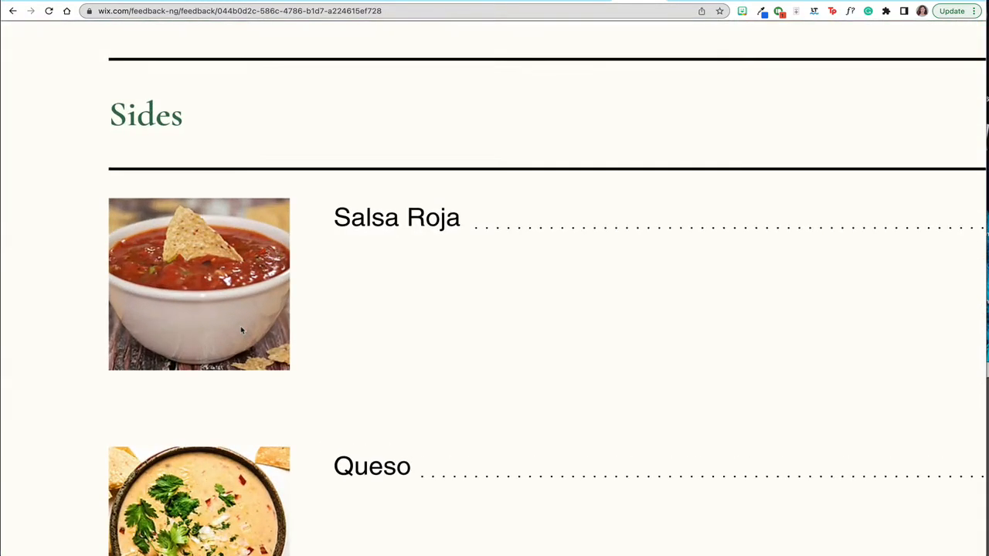
{"action": "scroll", "scroll_direction": "up", "scroll_amount": 3}
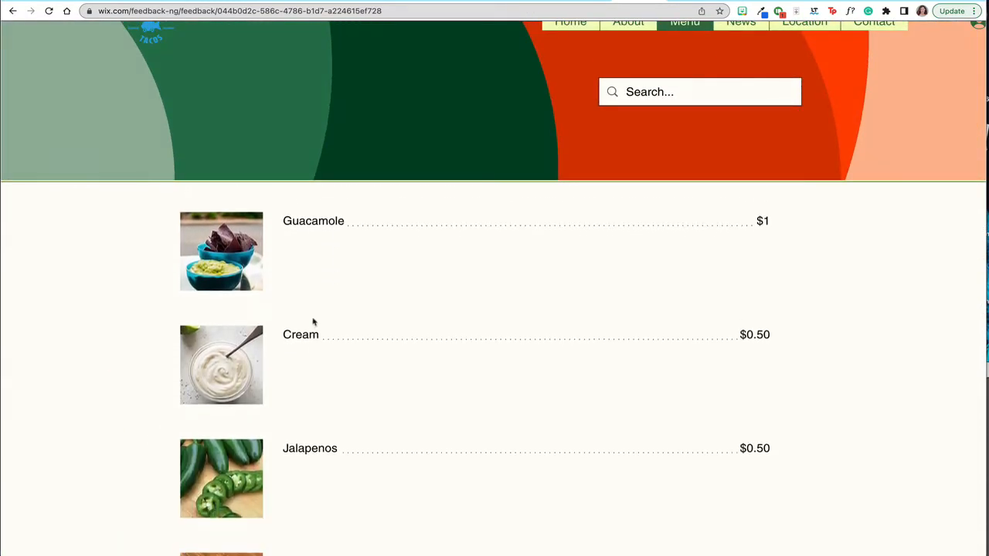
{"action": "scroll", "scroll_direction": "down", "scroll_amount": 3}
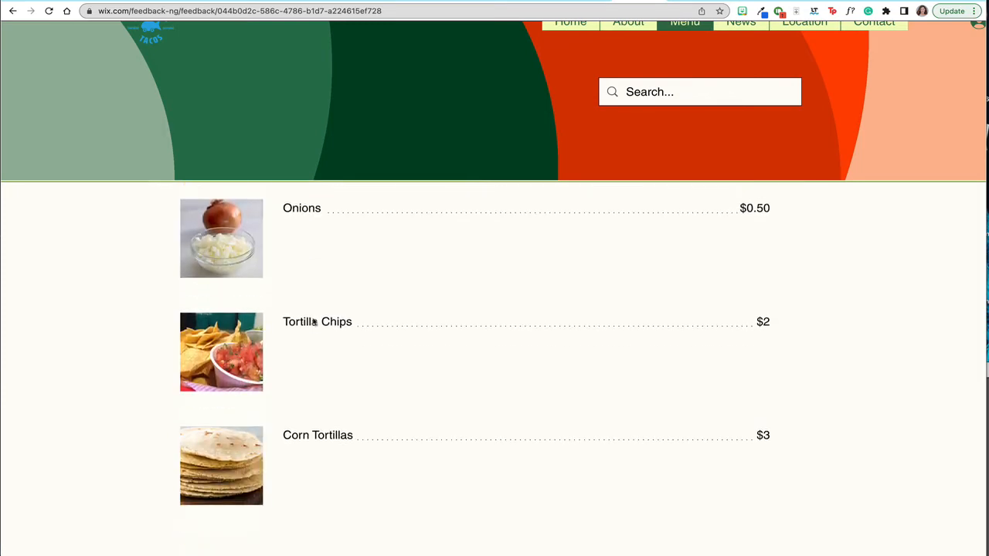
{"action": "scroll", "scroll_direction": "down", "scroll_amount": 3}
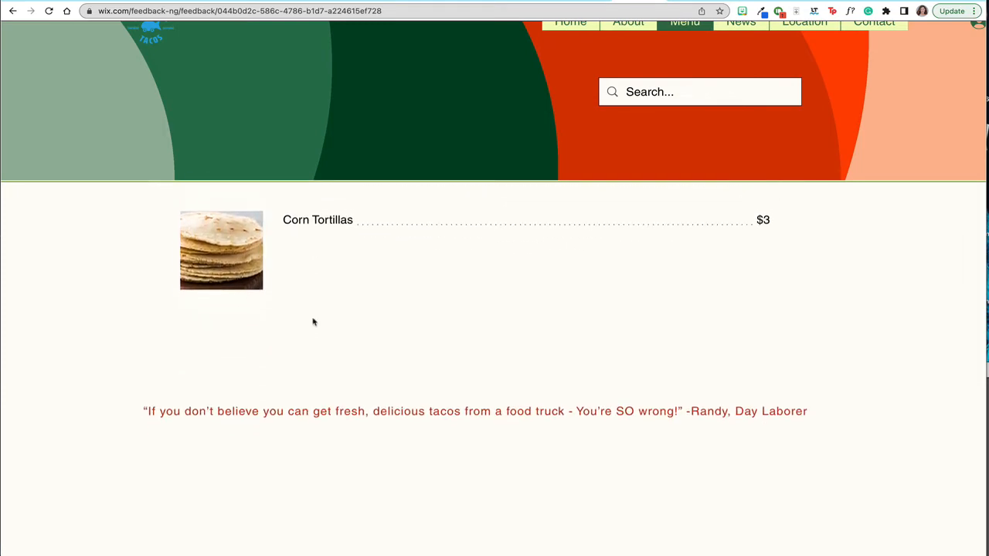
{"action": "scroll", "scroll_direction": "down", "scroll_amount": 3}
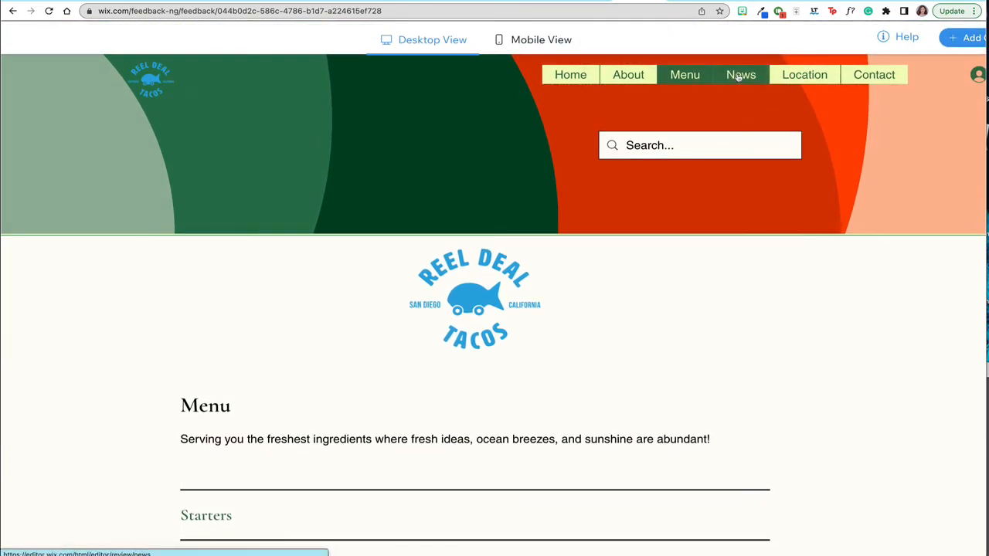
Go to the News page and scroll through the FRESH ART, robot competition and surf dog posts
{"action": "left_click", "coordinate": [740, 74]}
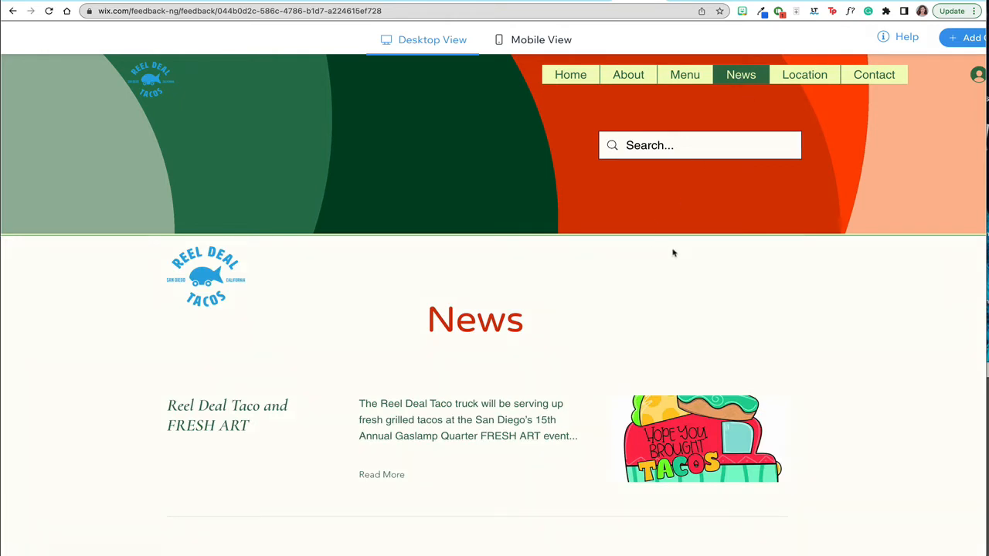
{"action": "scroll", "scroll_direction": "down", "scroll_amount": 3}
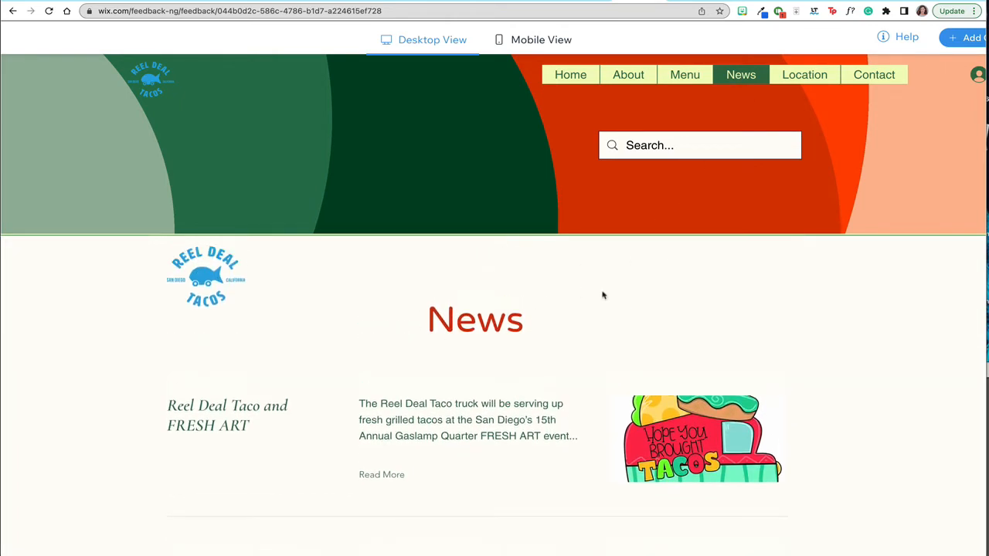
{"action": "scroll", "scroll_direction": "down", "scroll_amount": 3}
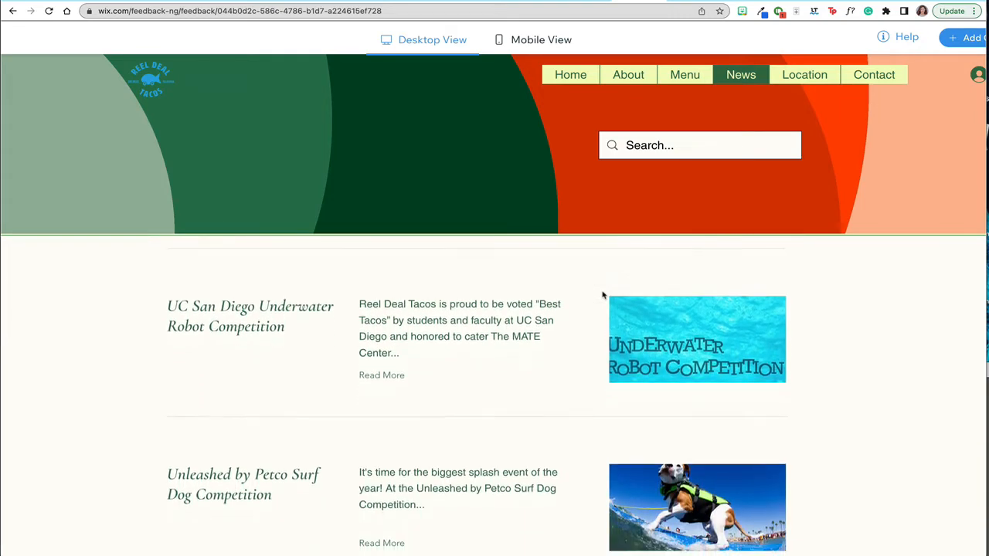
{"action": "scroll", "scroll_direction": "down", "scroll_amount": 3}
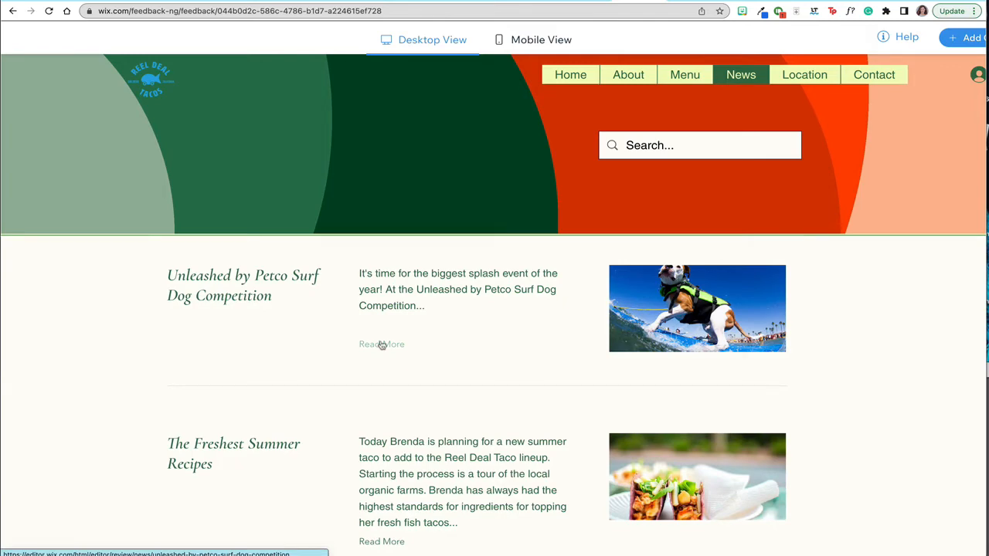
Read the full Unleashed by Petco Surf Dog Competition post with its surfing-dog photo
{"action": "left_click", "coordinate": [381, 342]}
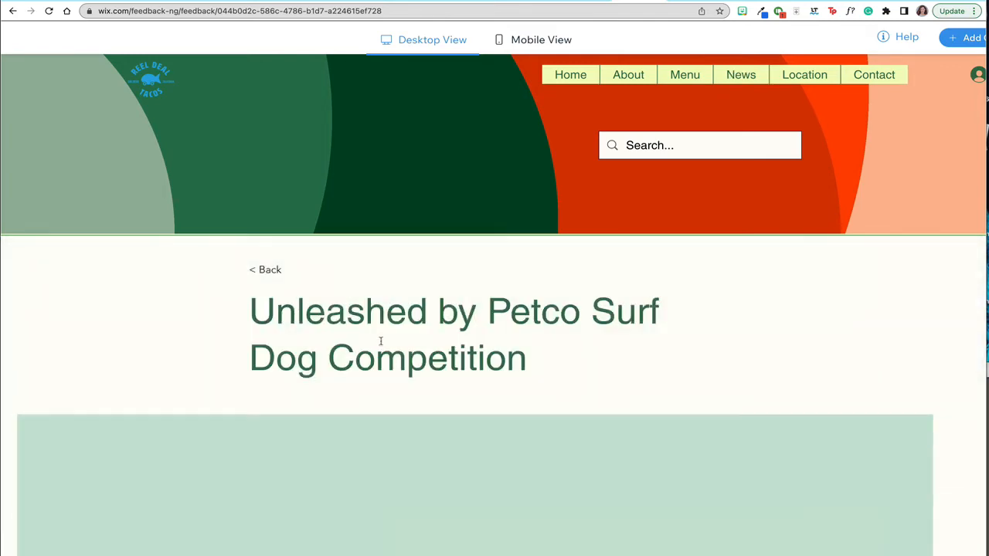
{"action": "scroll", "scroll_direction": "down", "scroll_amount": 3}
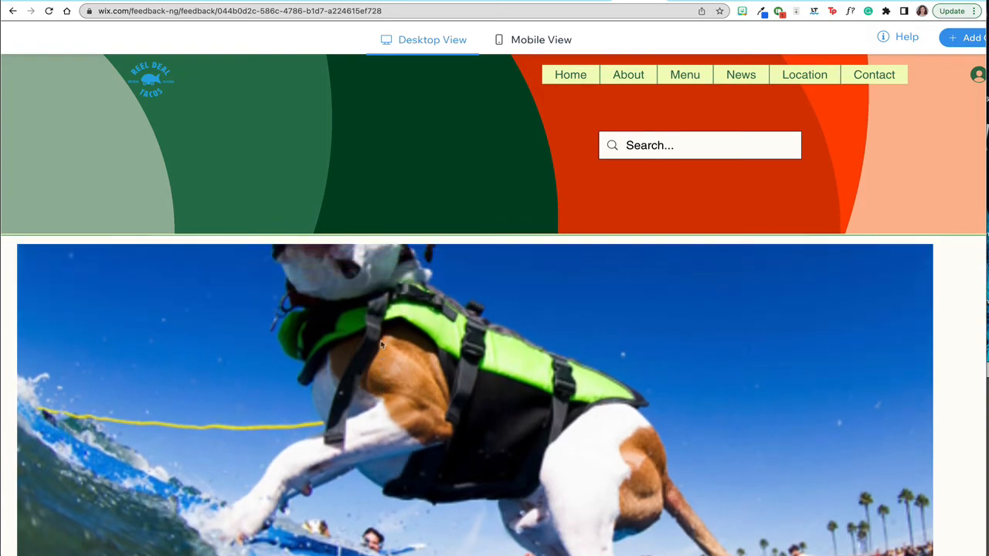
{"action": "scroll", "scroll_direction": "down", "scroll_amount": 3}
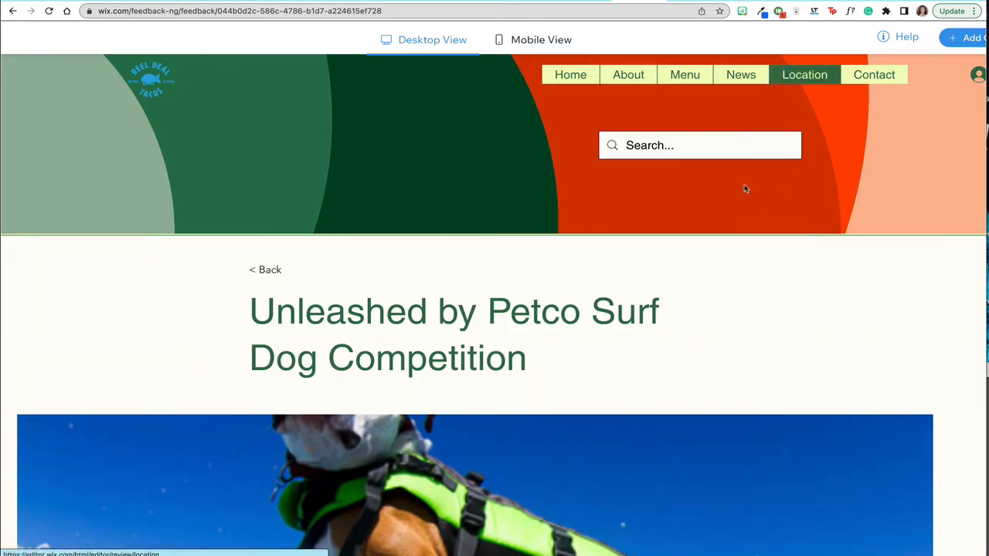
Go to the Locations page and scroll through the hours of operation and rotating schedule of stops
{"action": "left_click", "coordinate": [804, 74]}
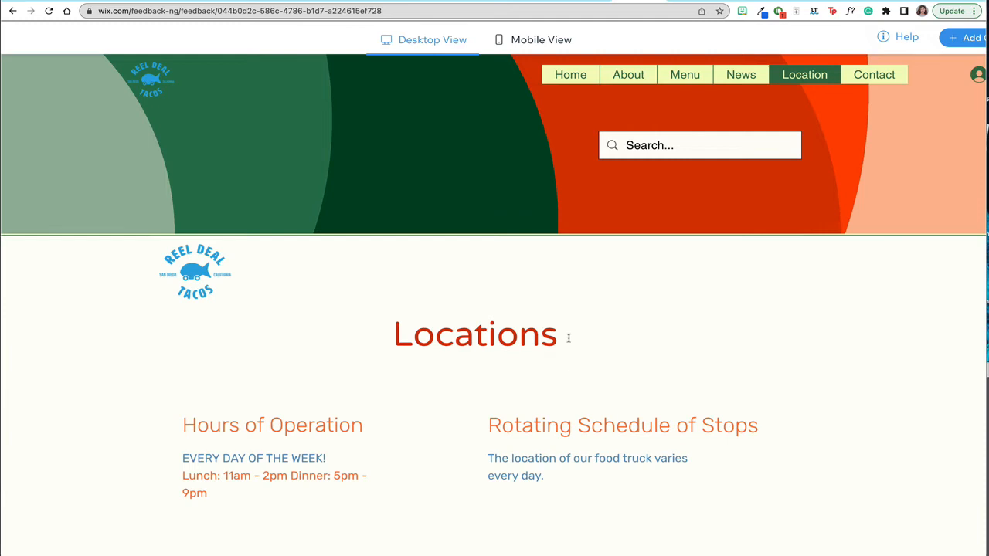
{"action": "scroll", "scroll_direction": "down", "scroll_amount": 3}
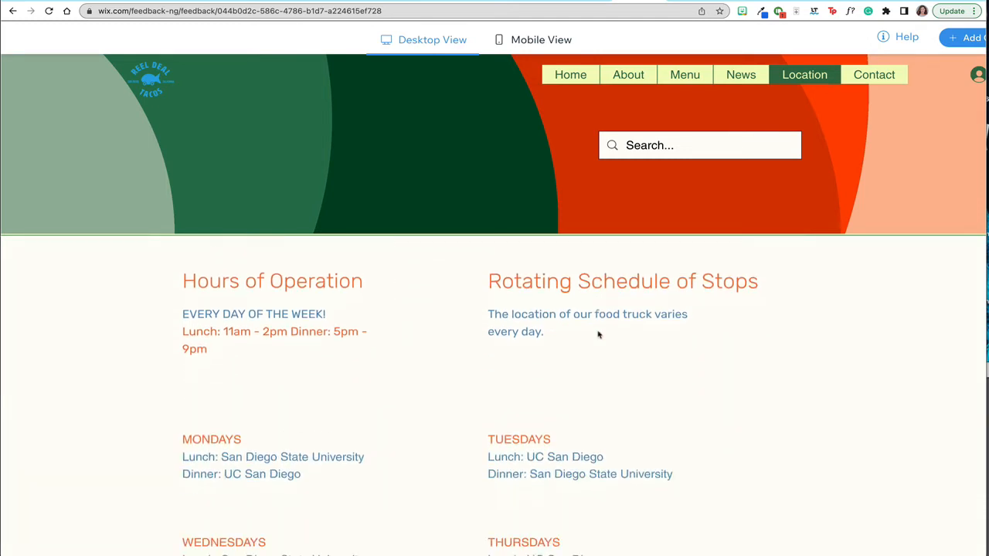
{"action": "scroll", "scroll_direction": "down", "scroll_amount": 3}
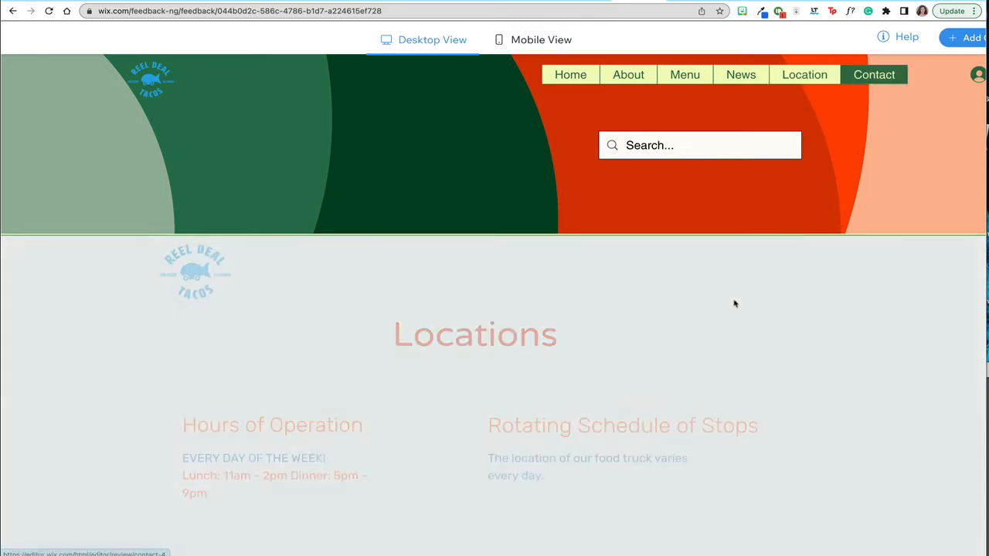
Scroll down the Contact Us page past the message prompt to the name, email and message form
{"action": "scroll", "scroll_direction": "down", "scroll_amount": 3}
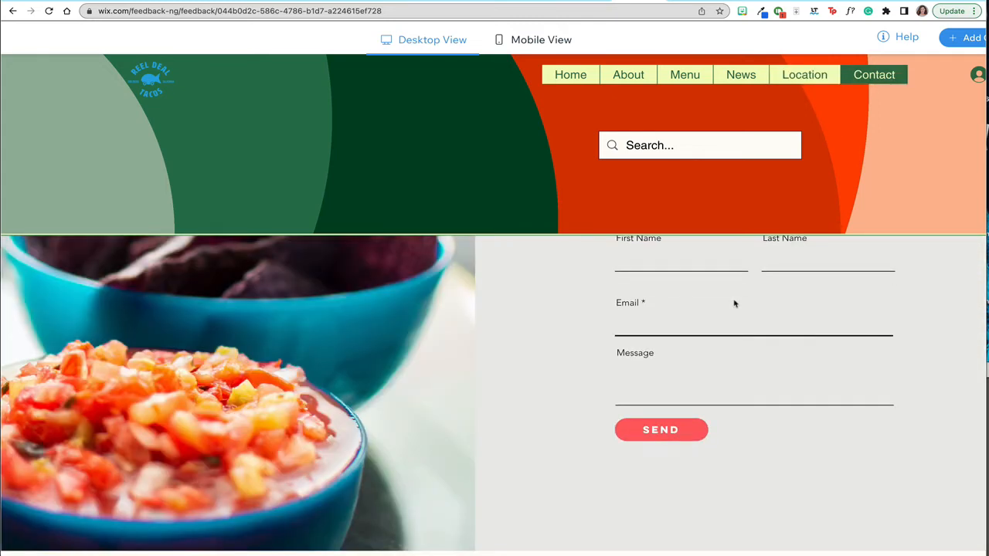
{"action": "scroll", "scroll_direction": "down", "scroll_amount": 3}
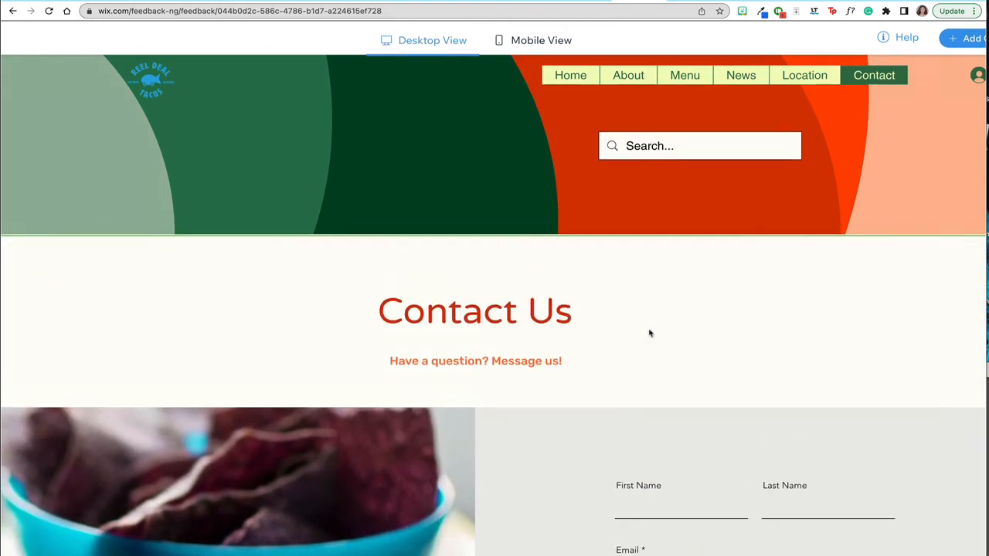
{"action": "mouse_move", "coordinate": [803, 74]}
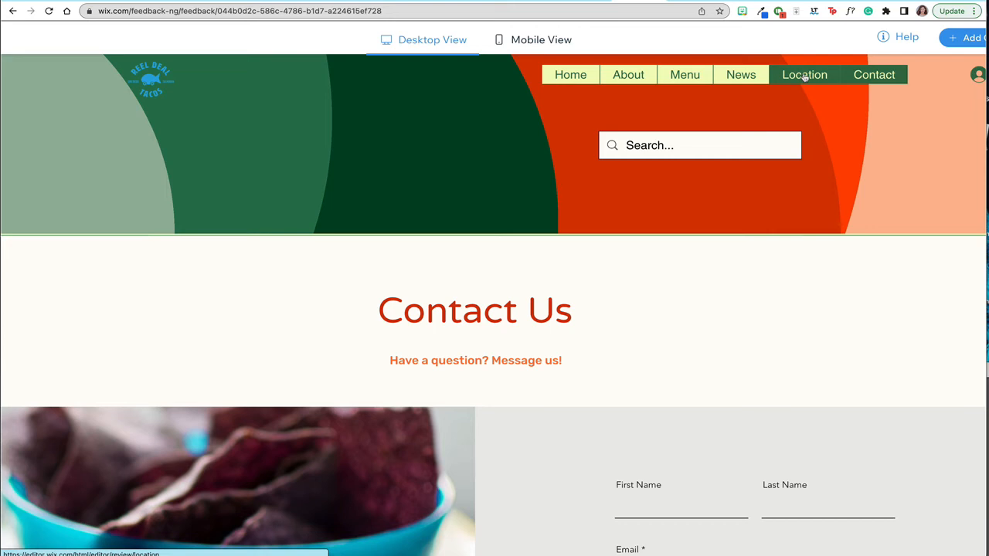
Return to the Locations page, review the daily stop schedule and map, then go back to the top
{"action": "left_click", "coordinate": [803, 74]}
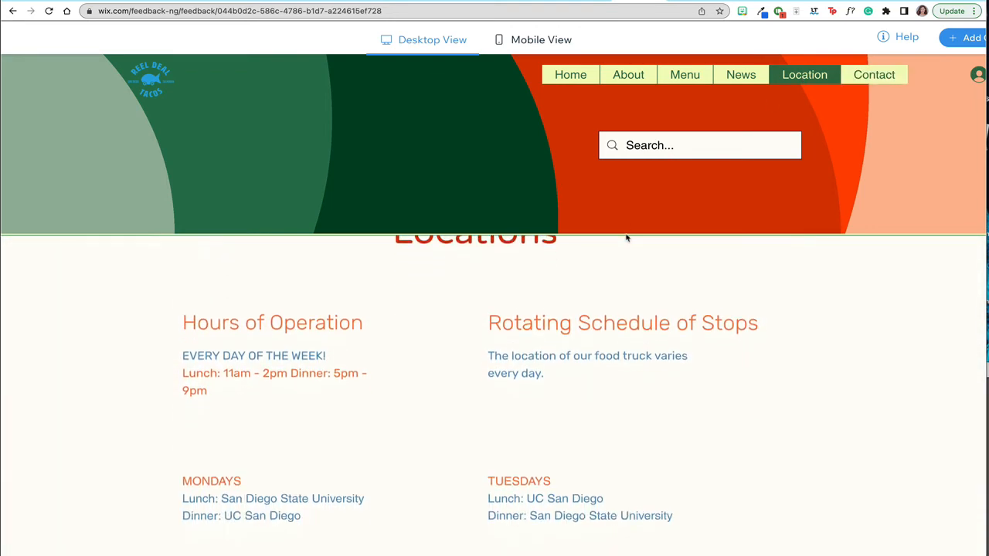
{"action": "scroll", "scroll_direction": "down", "scroll_amount": 3}
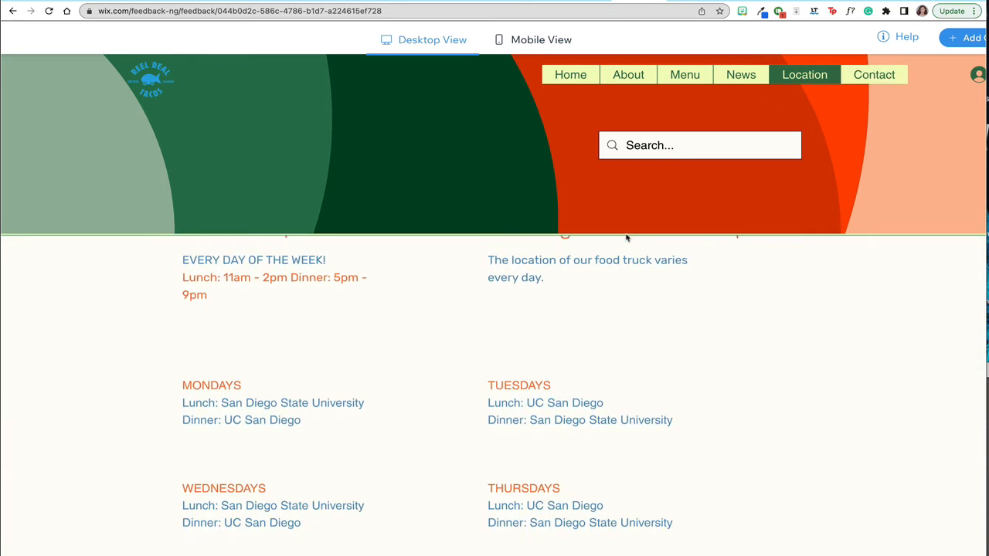
{"action": "mouse_move", "coordinate": [286, 417]}
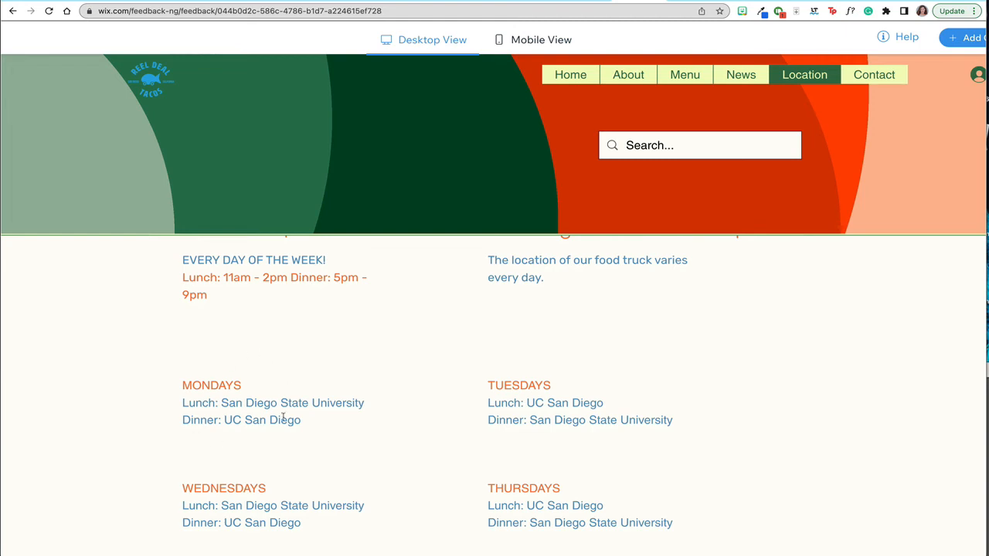
{"action": "mouse_move", "coordinate": [293, 382]}
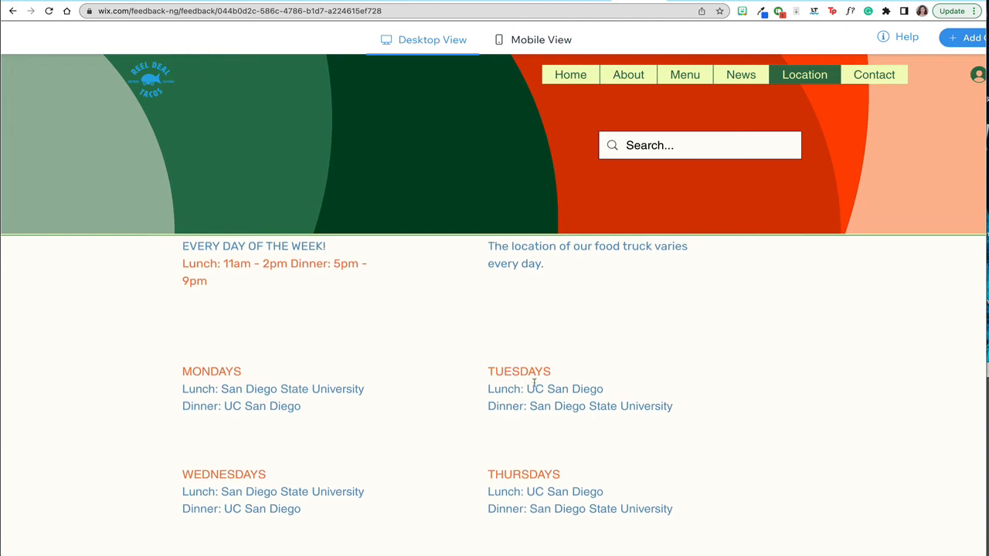
{"action": "scroll", "scroll_direction": "down", "scroll_amount": 3}
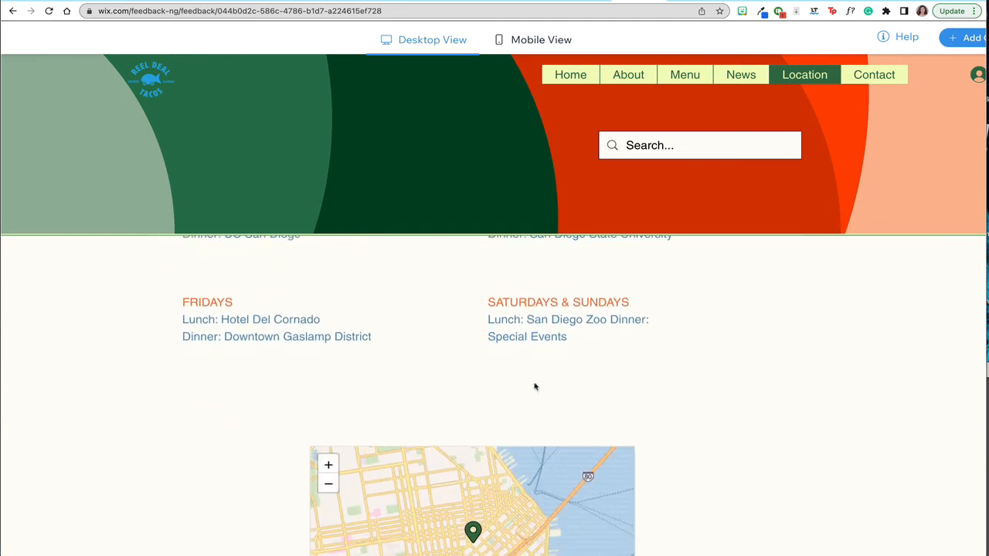
{"action": "scroll", "scroll_direction": "up", "scroll_amount": 3}
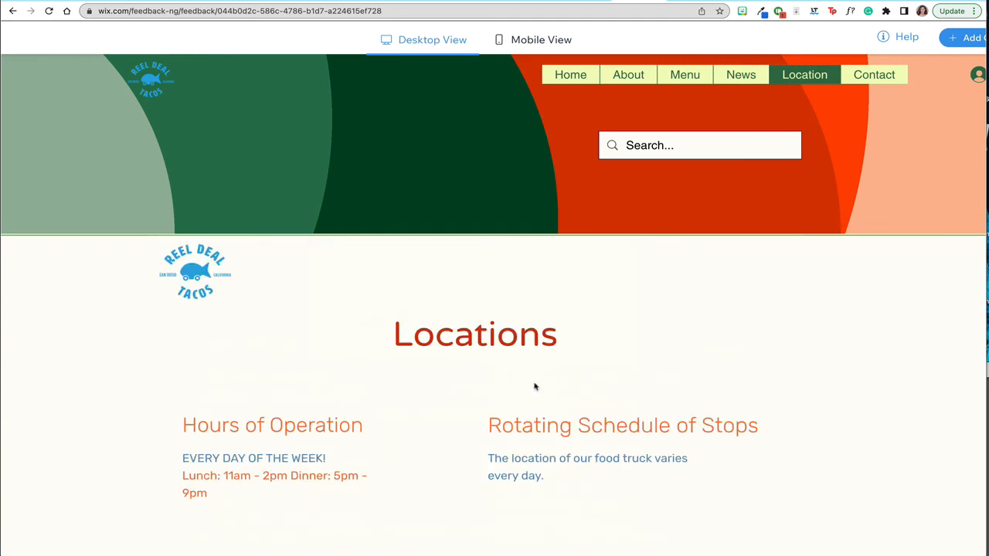
{"action": "mouse_move", "coordinate": [874, 74]}
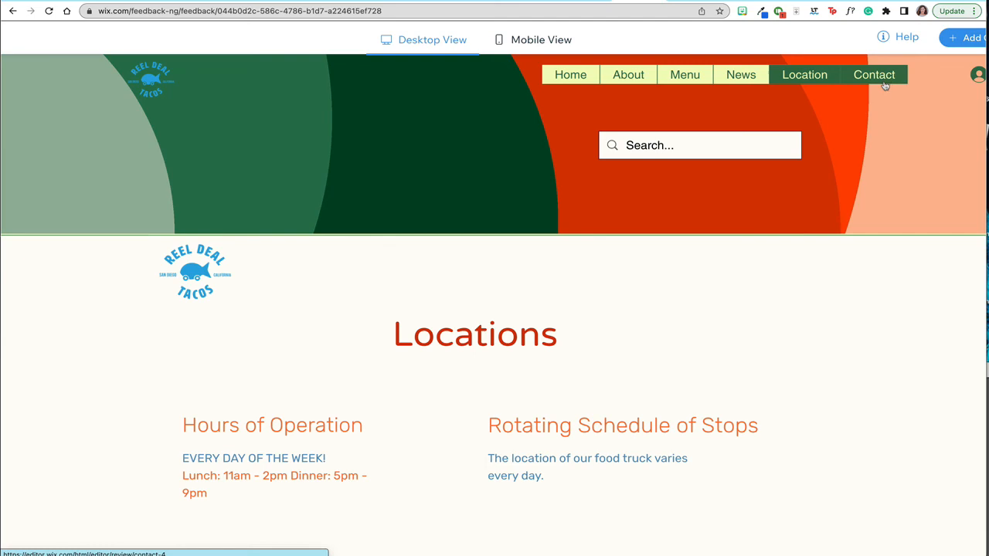
Go to the Contact page and scroll down to the footer with phone, website and social links
{"action": "left_click", "coordinate": [875, 74]}
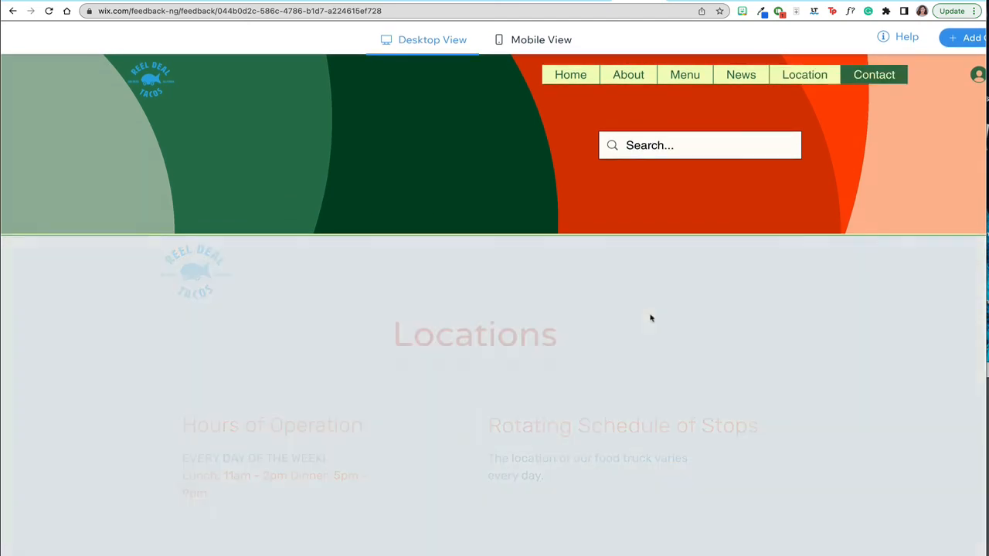
{"action": "scroll", "scroll_direction": "down", "scroll_amount": 3}
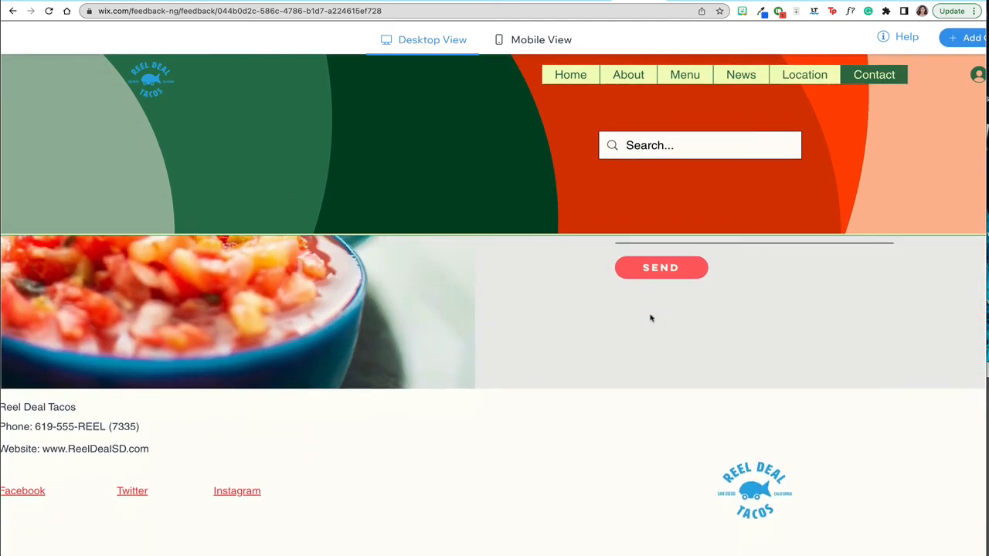
{"action": "scroll", "scroll_direction": "up", "scroll_amount": 3}
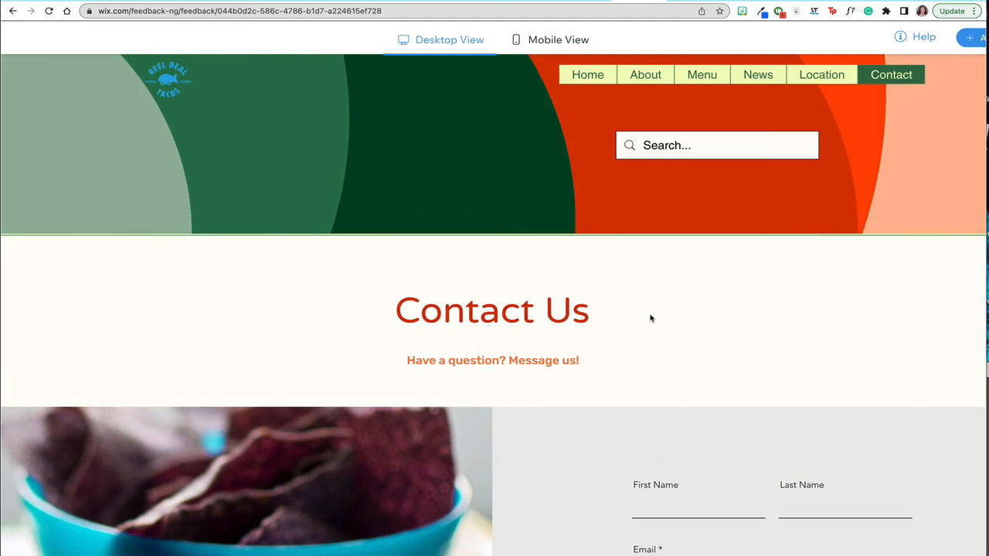
{"action": "scroll", "scroll_direction": "down", "scroll_amount": 3}
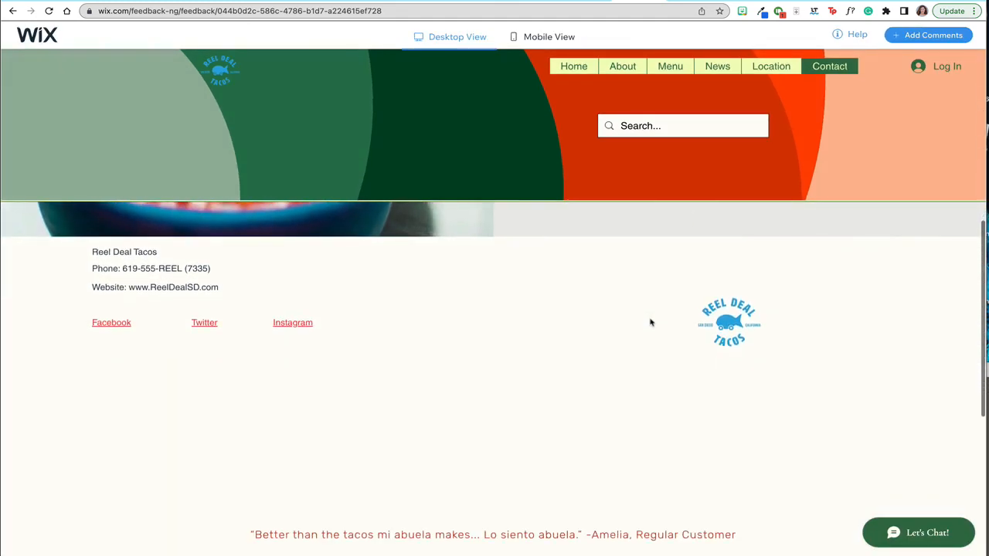
{"action": "scroll", "scroll_direction": "up", "scroll_amount": 3}
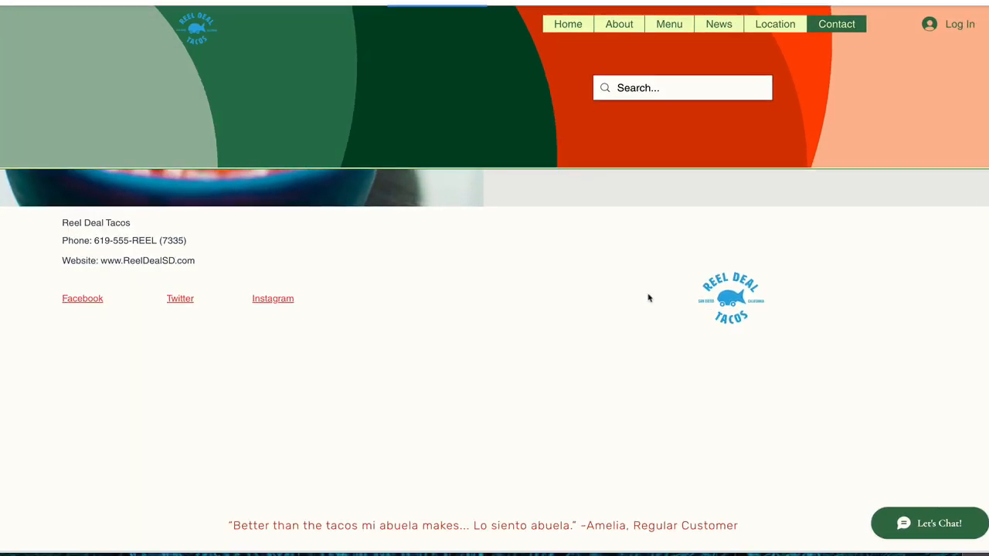